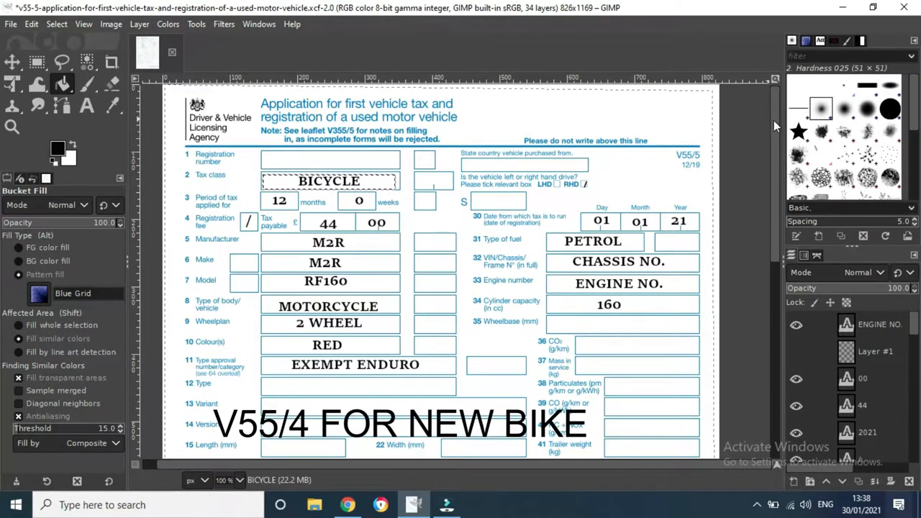
Step: Show the gov.uk motorcycle tax rates table in Chrome (151–400cc costs £44 for 12 months)
{"action": "scroll", "scroll_direction": "down", "scroll_amount": 3}
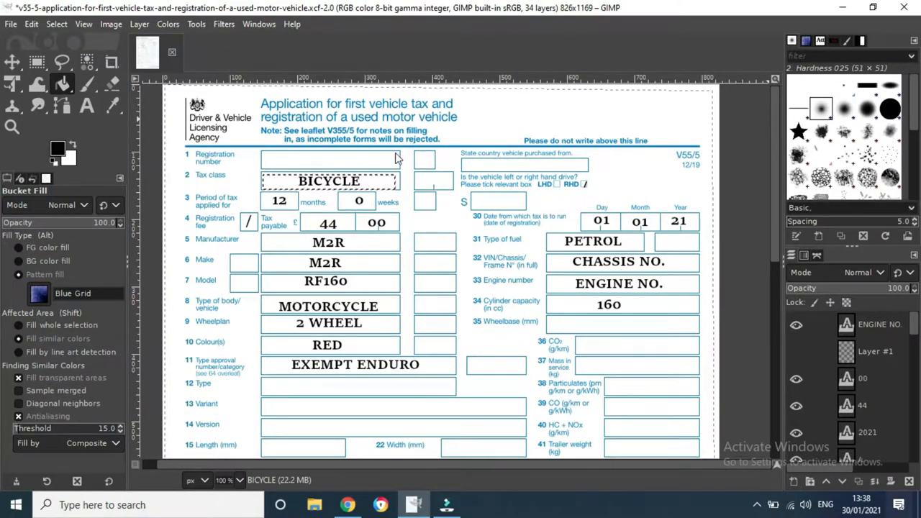
{"action": "mouse_move", "coordinate": [374, 162]}
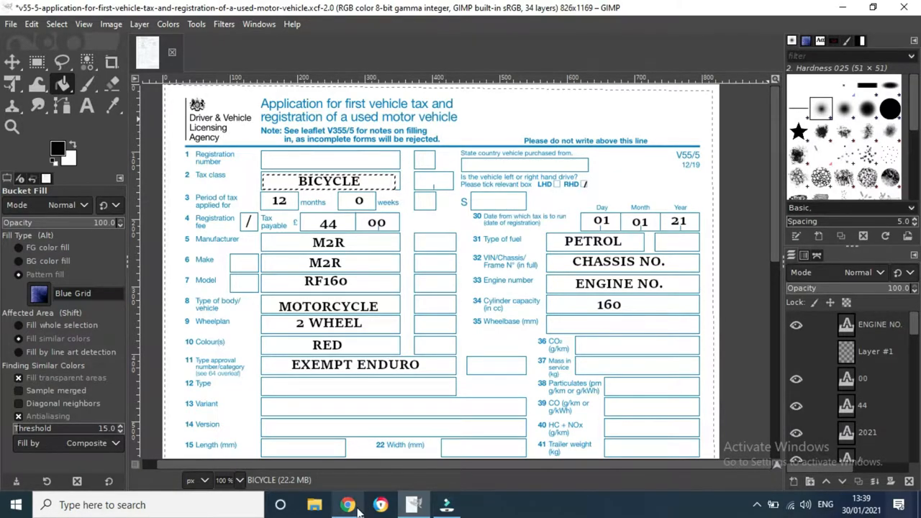
{"action": "left_click", "coordinate": [347, 504]}
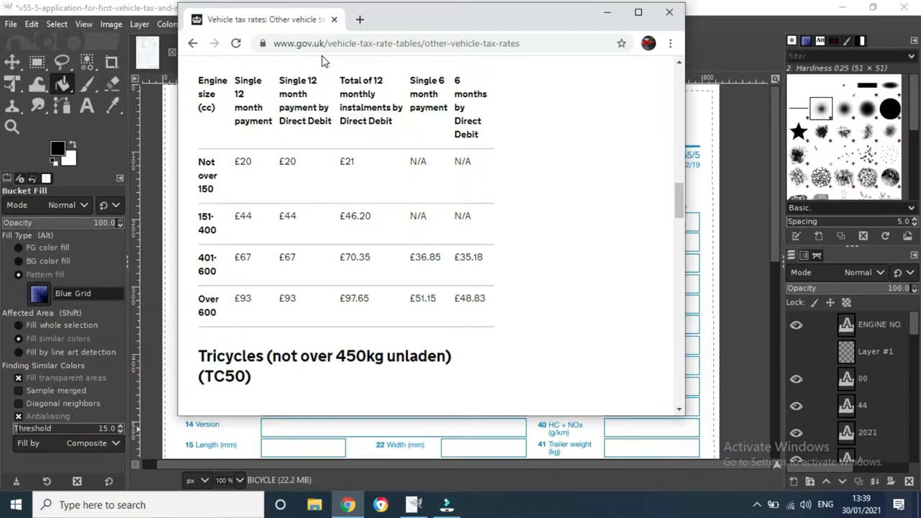
{"action": "mouse_move", "coordinate": [367, 61]}
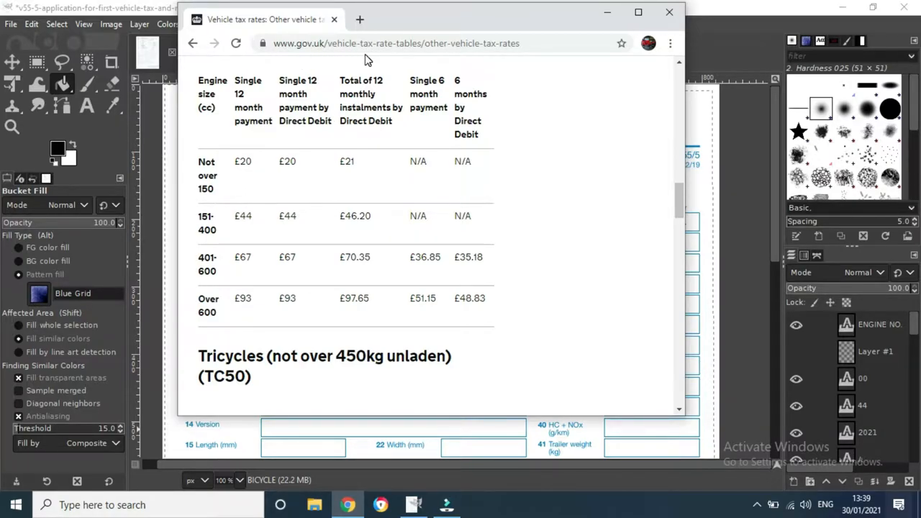
{"action": "mouse_move", "coordinate": [421, 67]}
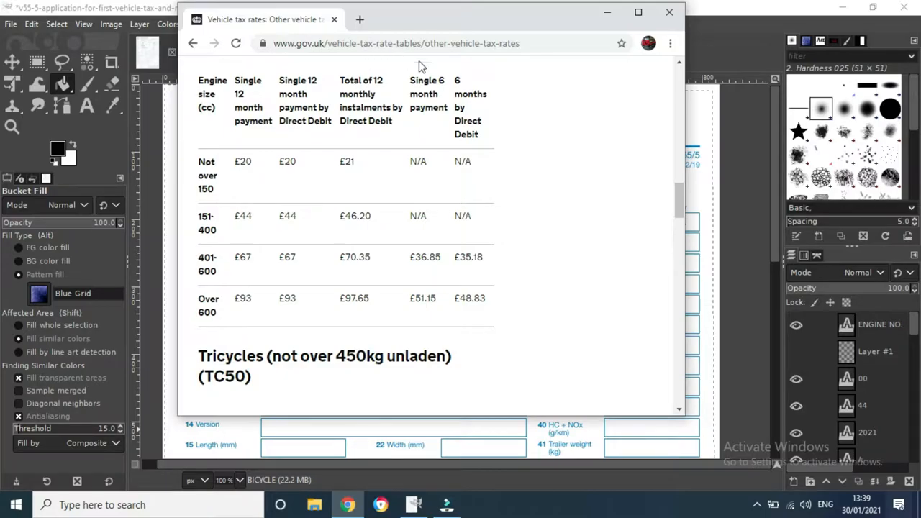
{"action": "mouse_move", "coordinate": [492, 88]}
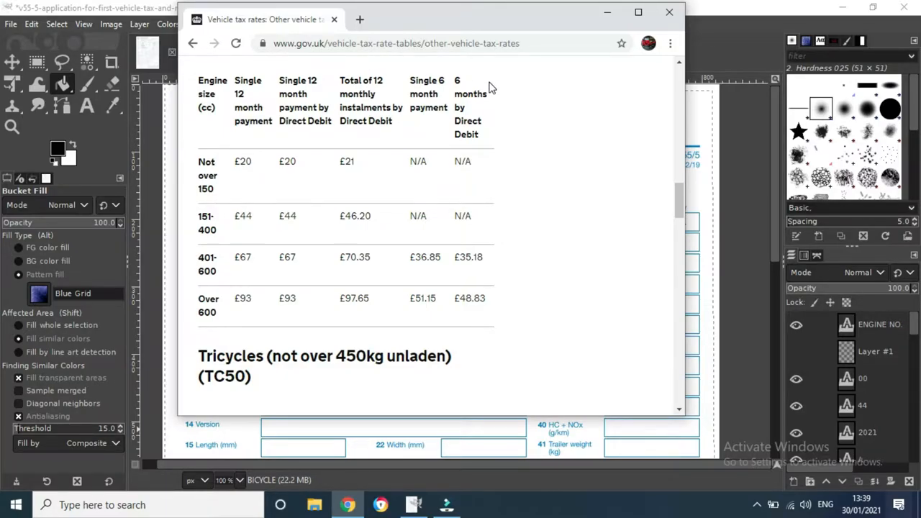
{"action": "mouse_move", "coordinate": [208, 203]}
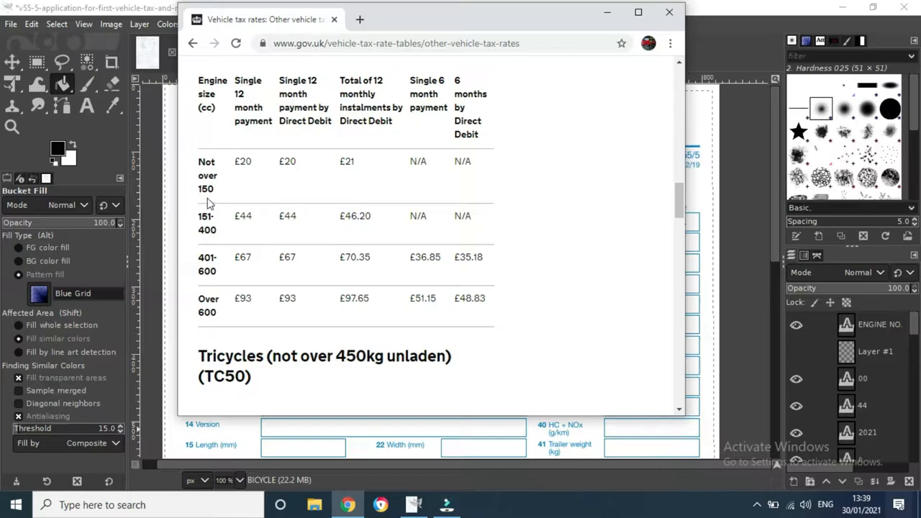
{"action": "mouse_move", "coordinate": [273, 195]}
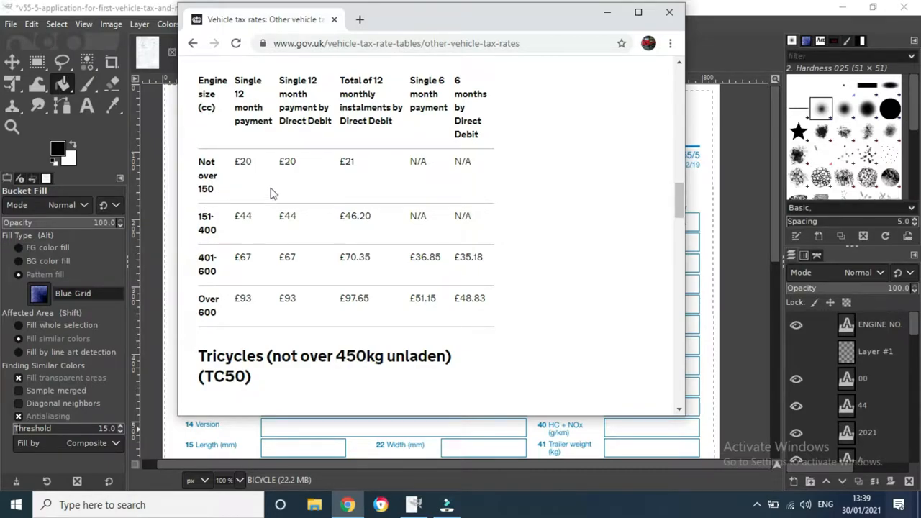
{"action": "mouse_move", "coordinate": [289, 181]}
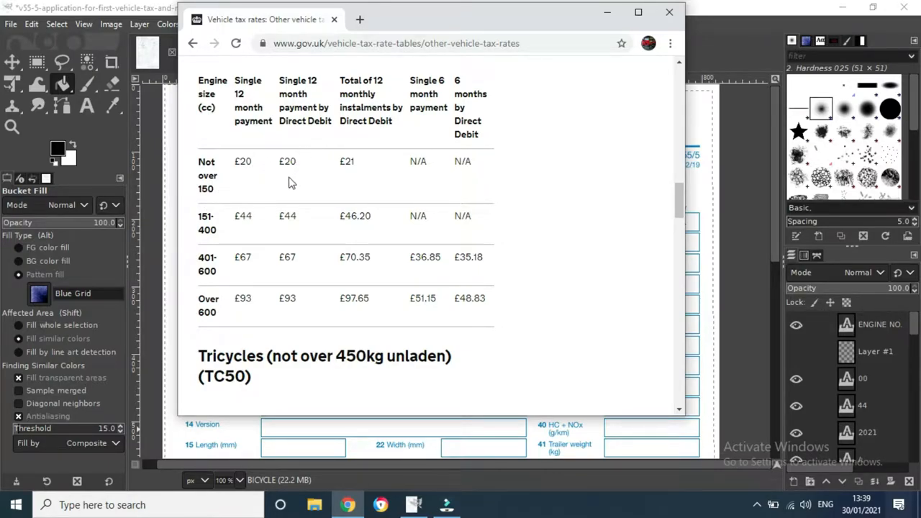
{"action": "mouse_move", "coordinate": [273, 229]}
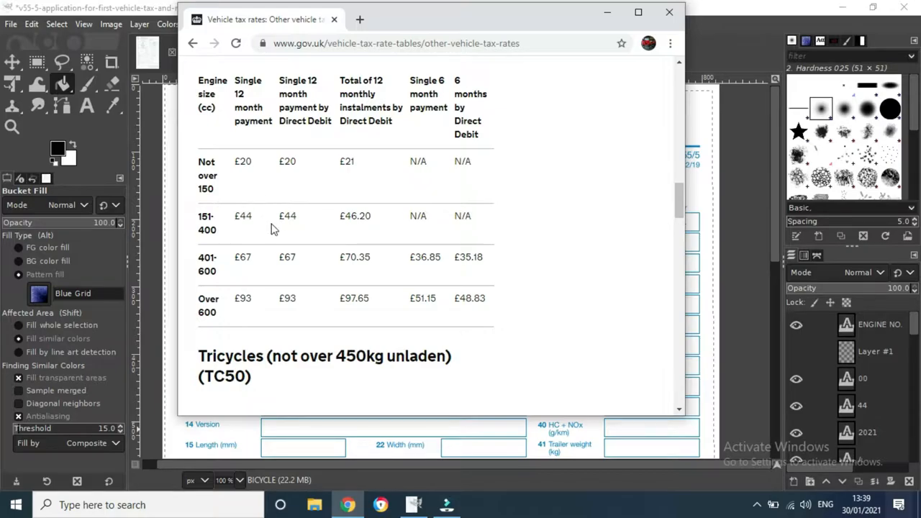
{"action": "mouse_move", "coordinate": [286, 147]}
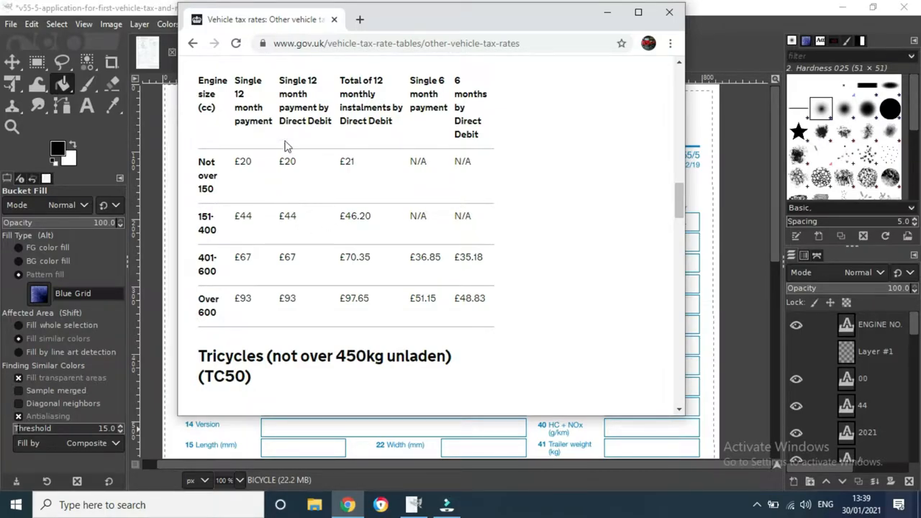
{"action": "mouse_move", "coordinate": [400, 244]}
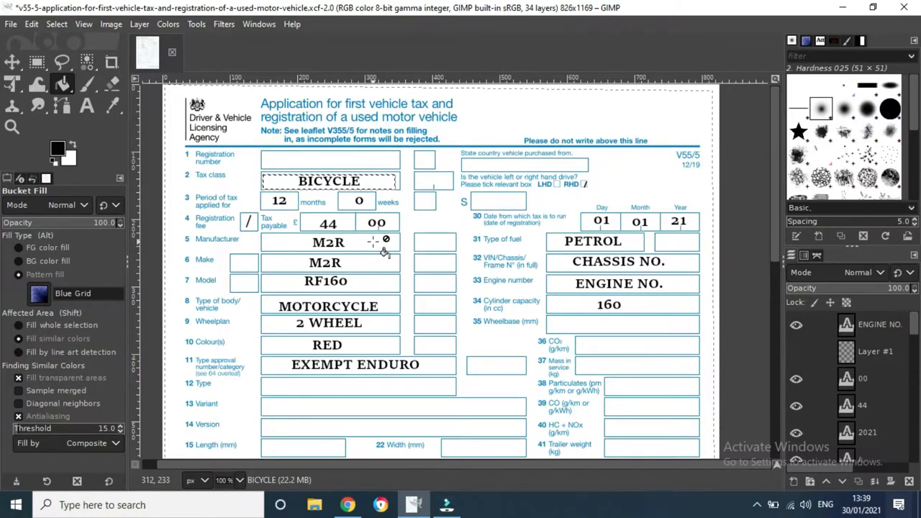
{"action": "mouse_move", "coordinate": [381, 272]}
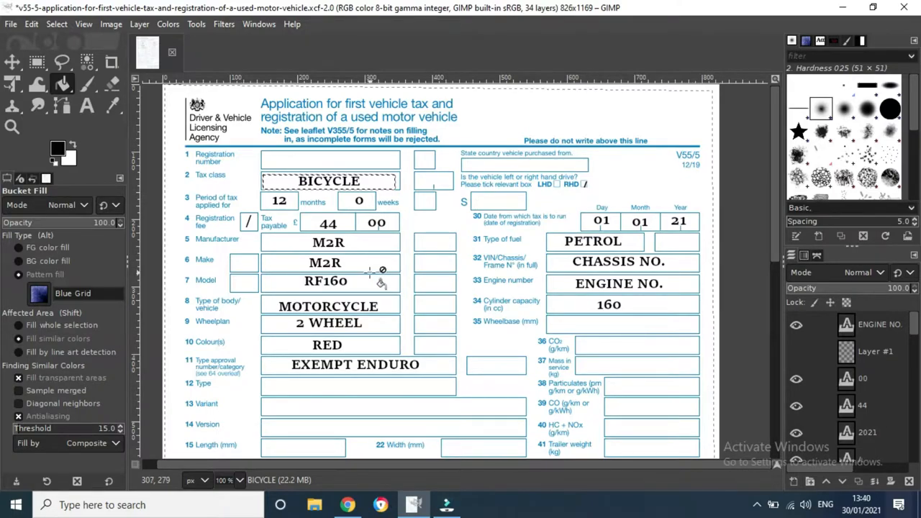
{"action": "mouse_move", "coordinate": [382, 288]}
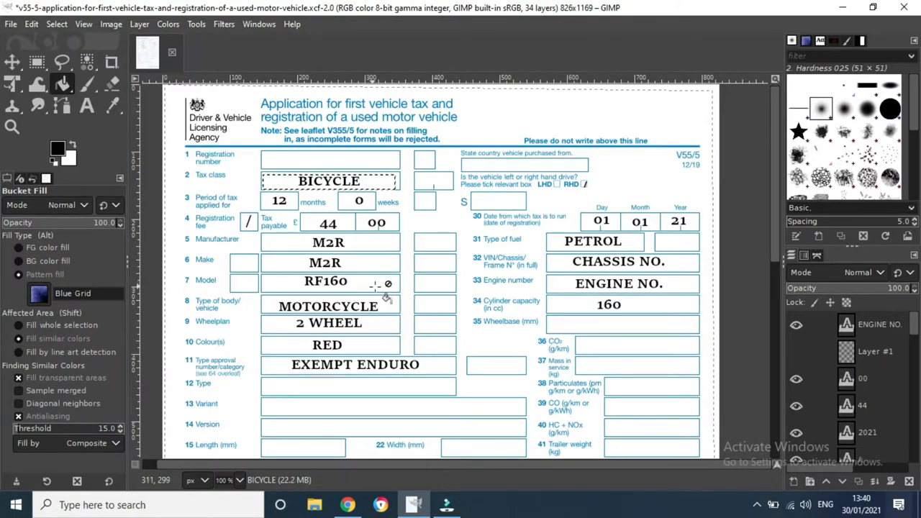
{"action": "mouse_move", "coordinate": [394, 309]}
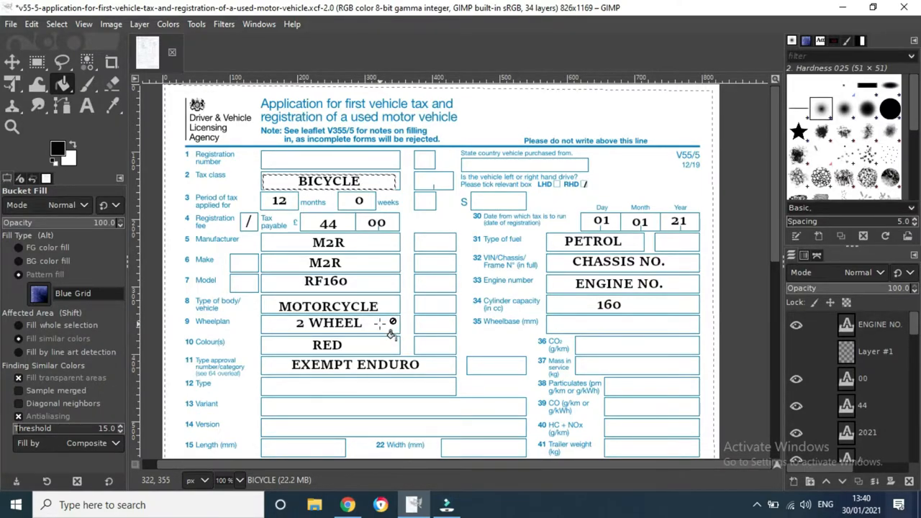
{"action": "mouse_move", "coordinate": [385, 344]}
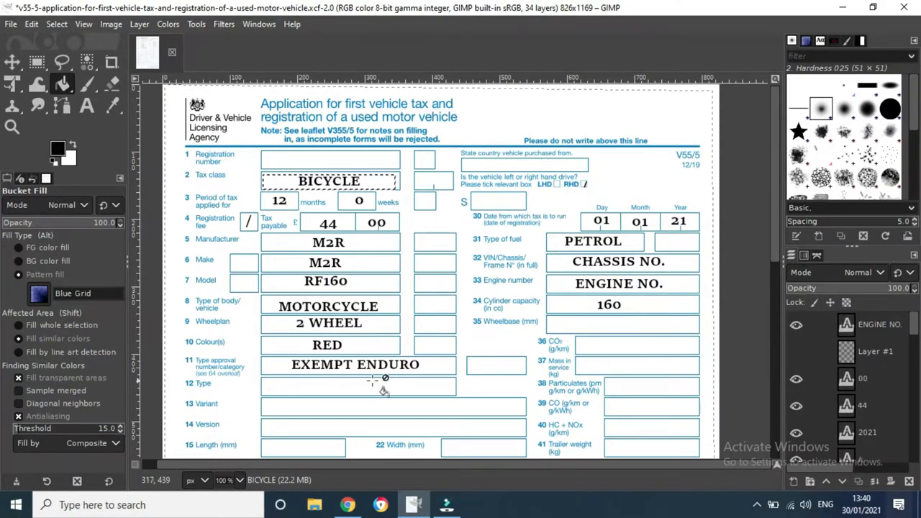
{"action": "mouse_move", "coordinate": [338, 398]}
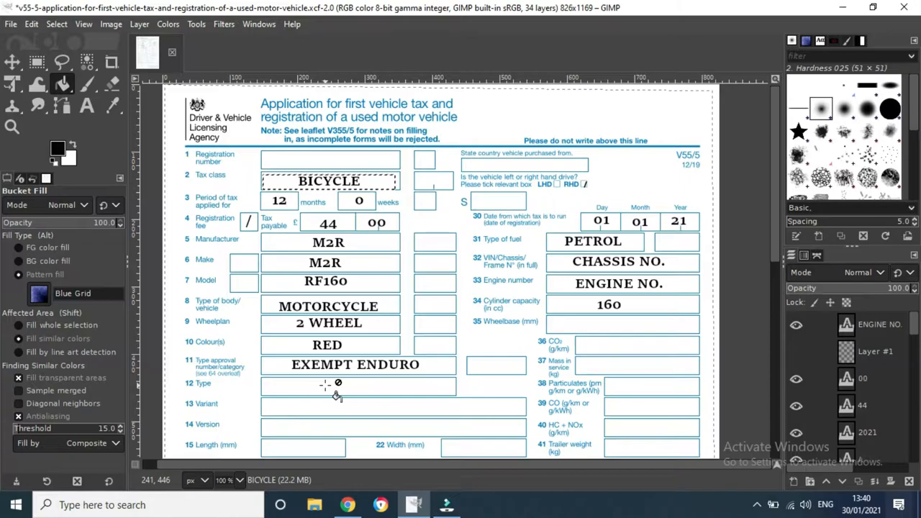
{"action": "mouse_move", "coordinate": [338, 392]}
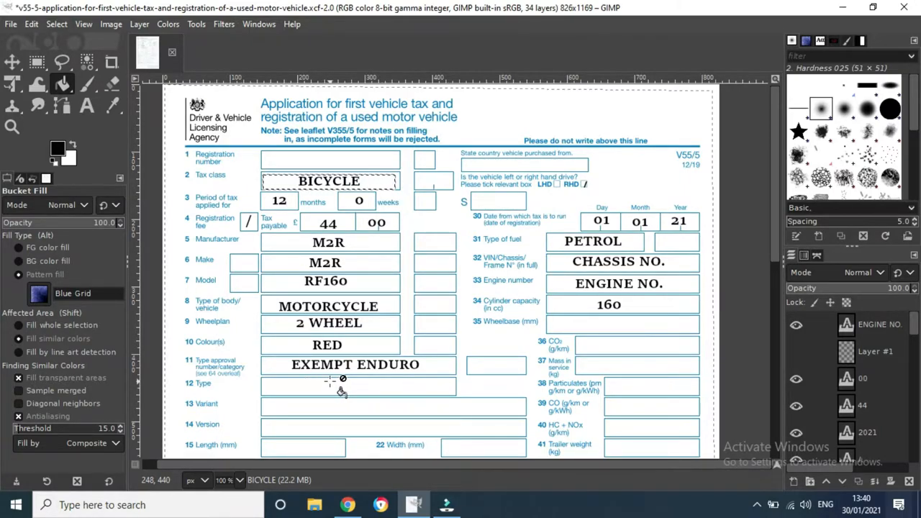
{"action": "mouse_move", "coordinate": [770, 230]}
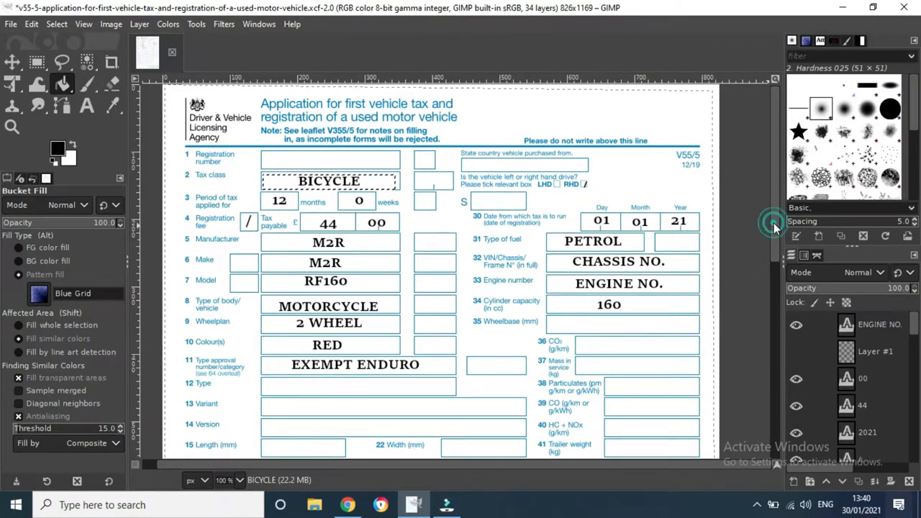
{"action": "scroll", "scroll_direction": "down", "scroll_amount": 3}
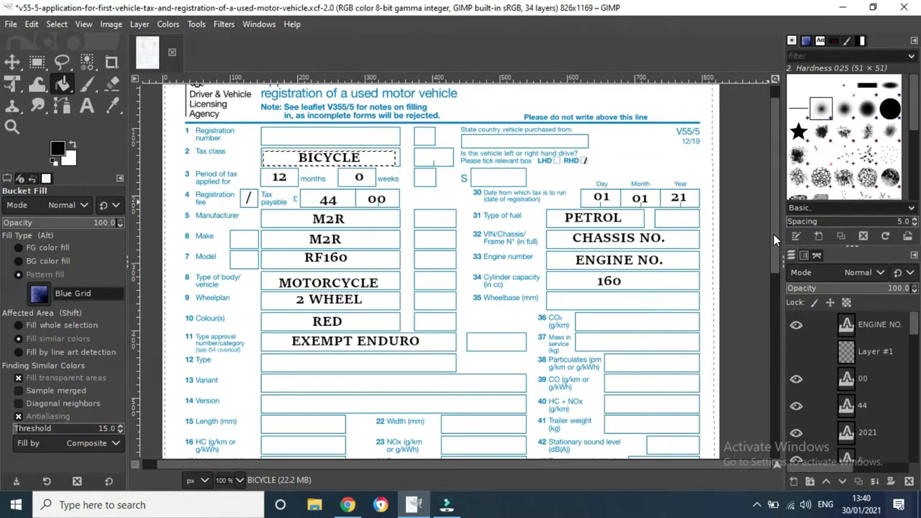
{"action": "scroll", "scroll_direction": "down", "scroll_amount": 3}
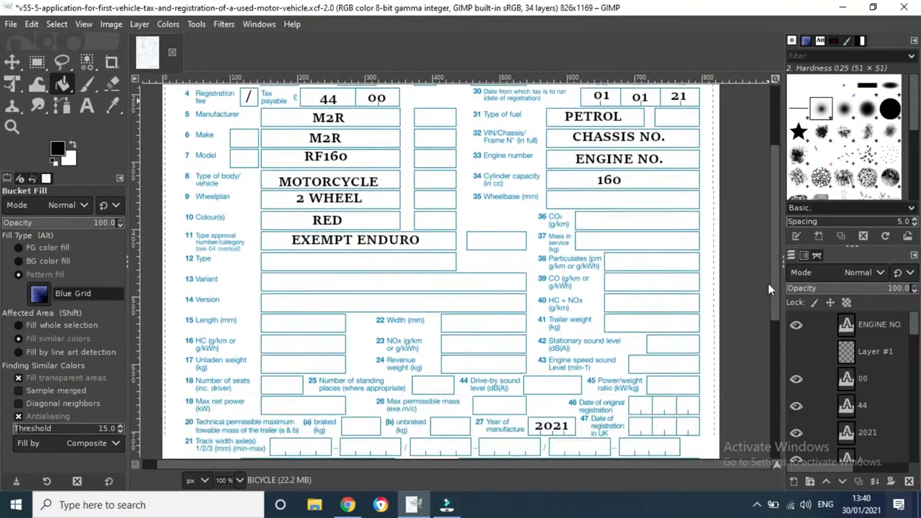
{"action": "scroll", "scroll_direction": "down", "scroll_amount": 3}
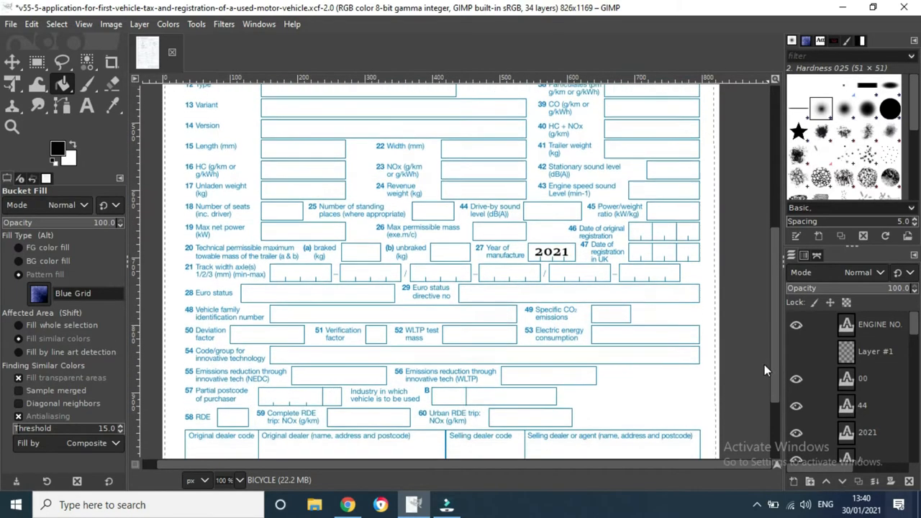
{"action": "scroll", "scroll_direction": "up", "scroll_amount": 3}
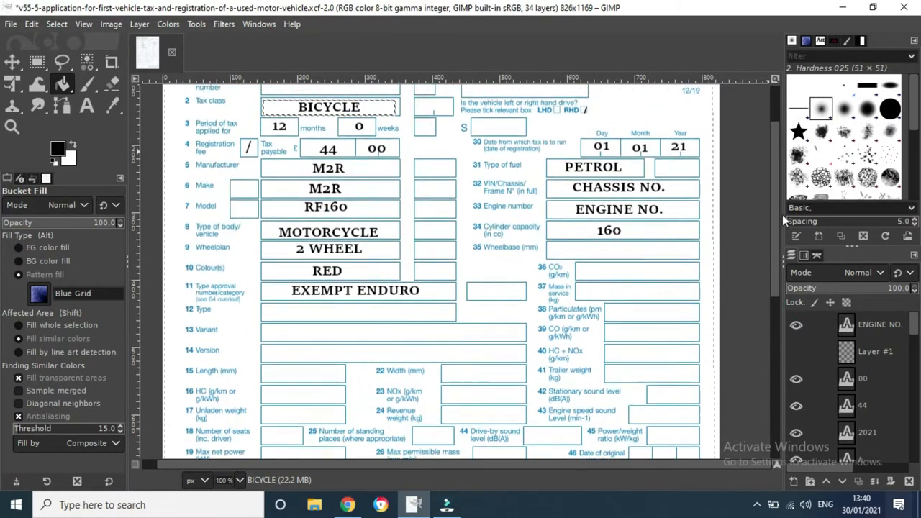
{"action": "scroll", "scroll_direction": "up", "scroll_amount": 3}
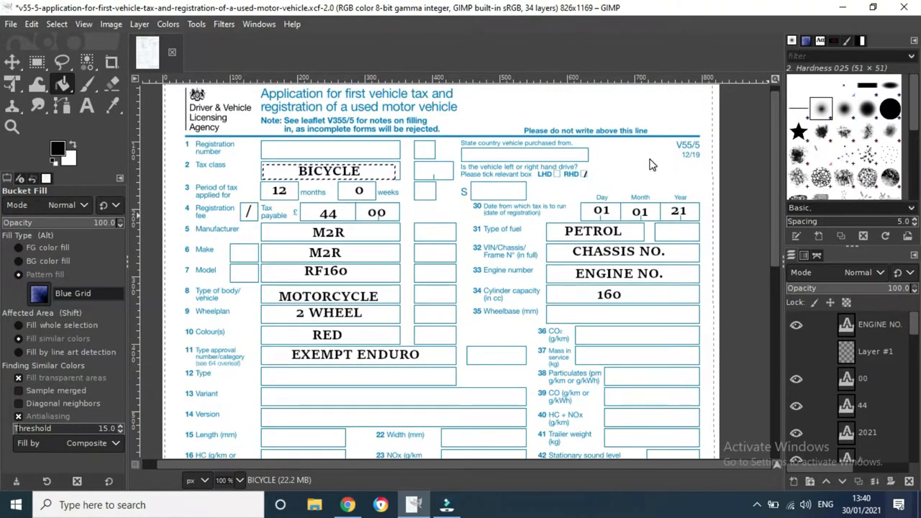
{"action": "mouse_move", "coordinate": [590, 153]}
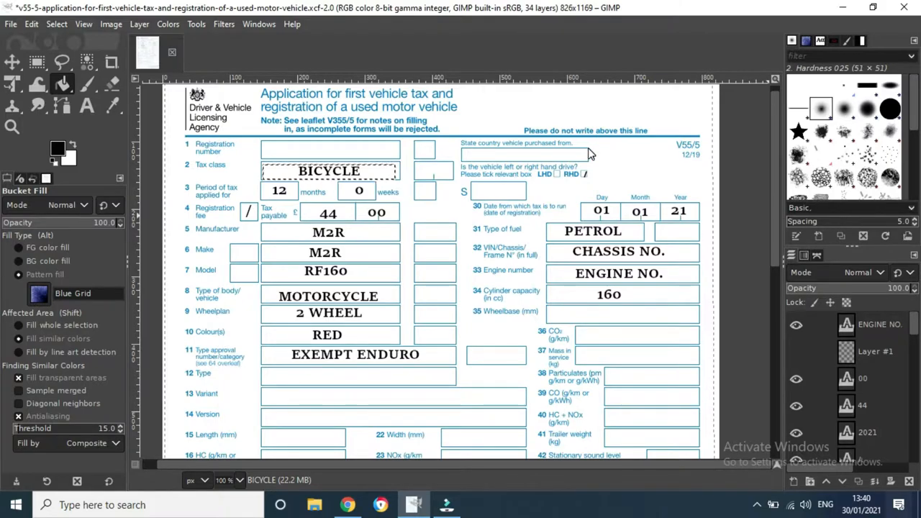
{"action": "mouse_move", "coordinate": [537, 162]}
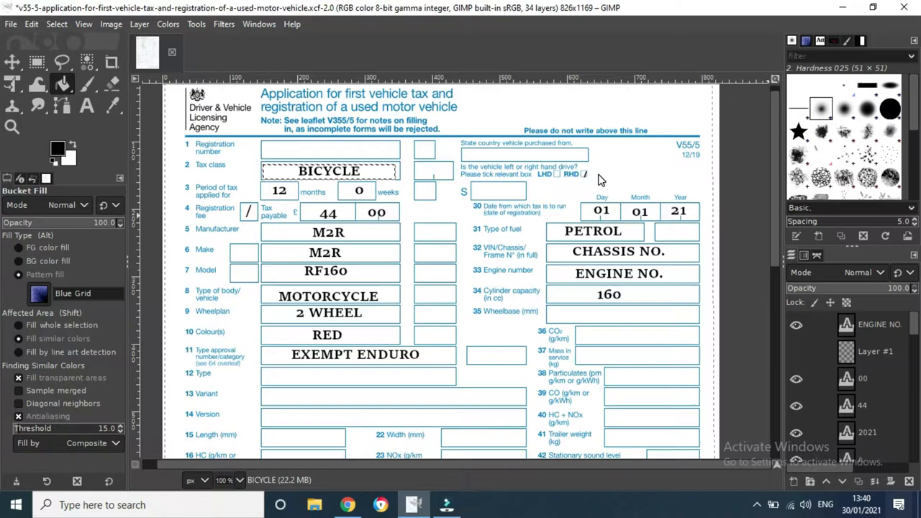
{"action": "mouse_move", "coordinate": [576, 175]}
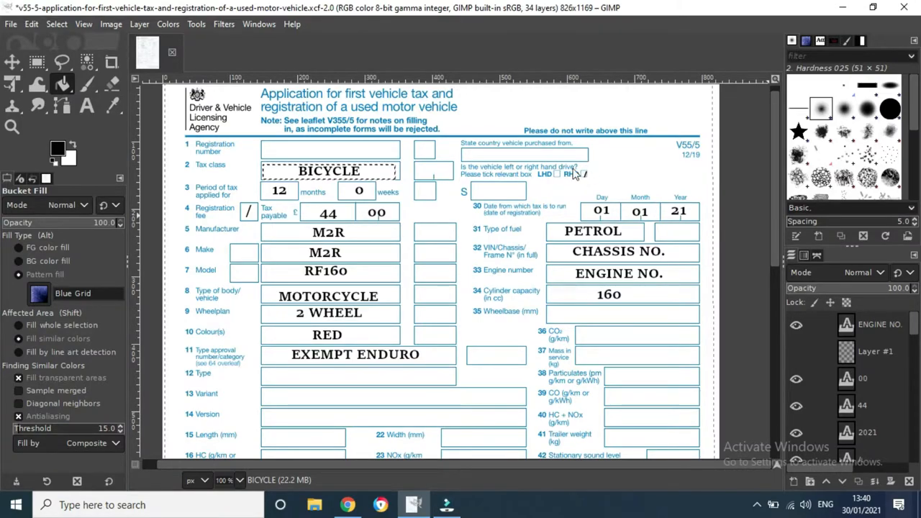
{"action": "mouse_move", "coordinate": [610, 178]}
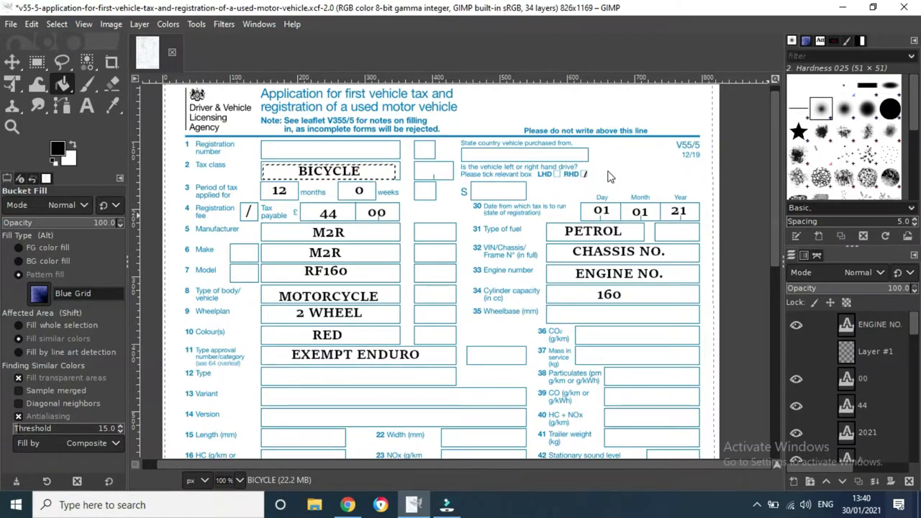
{"action": "mouse_move", "coordinate": [515, 222]}
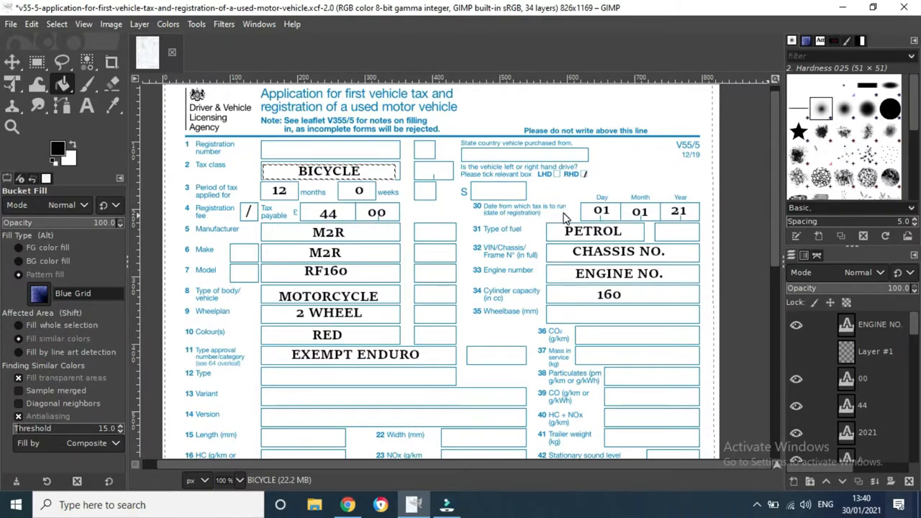
{"action": "mouse_move", "coordinate": [616, 216]}
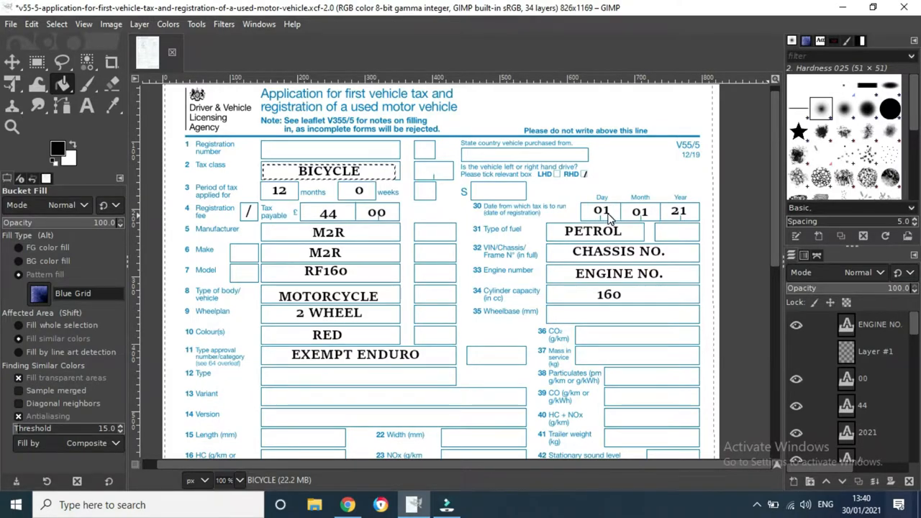
{"action": "mouse_move", "coordinate": [631, 217]}
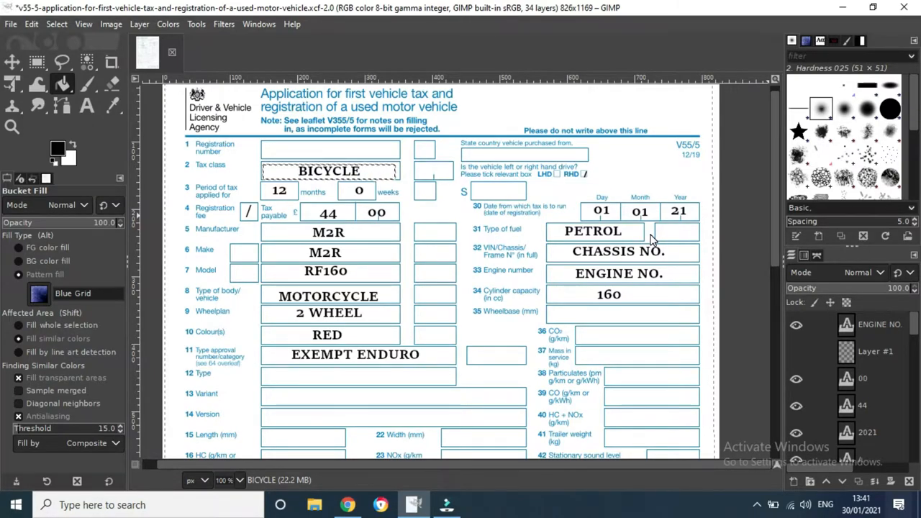
{"action": "mouse_move", "coordinate": [563, 254]}
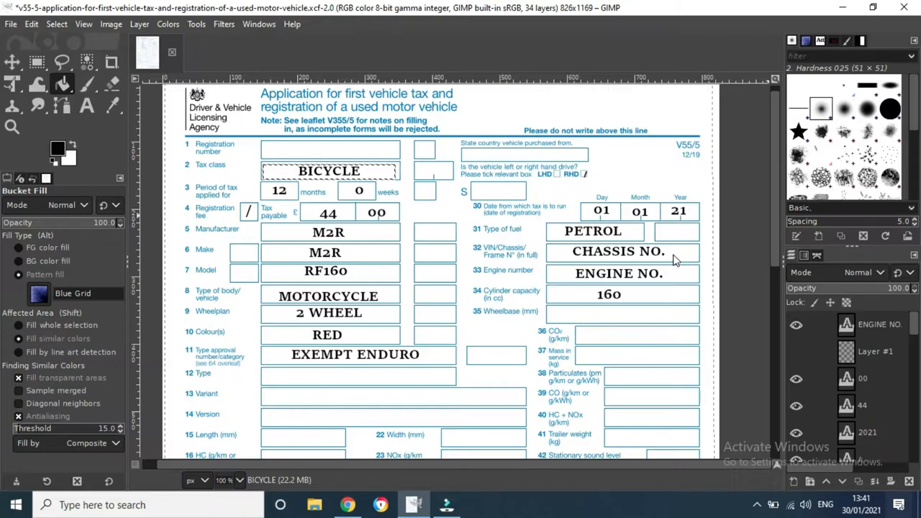
{"action": "mouse_move", "coordinate": [634, 277]}
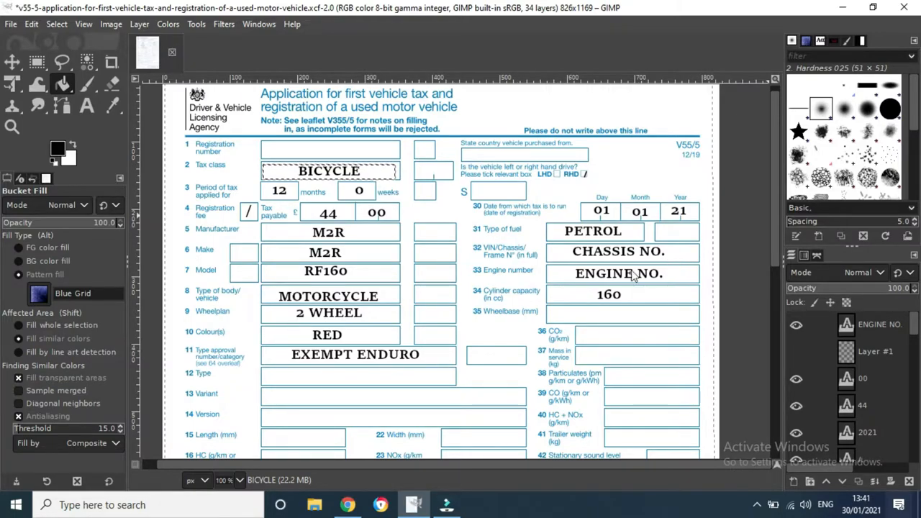
{"action": "mouse_move", "coordinate": [653, 287]}
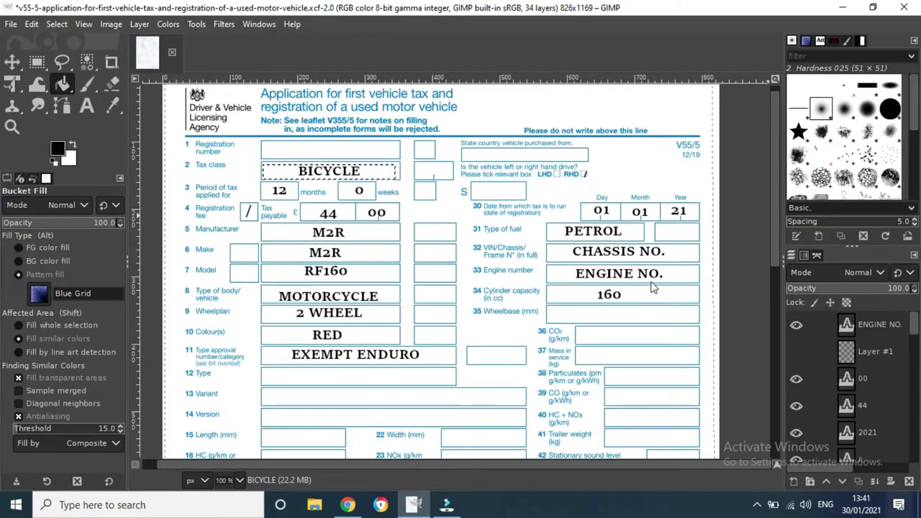
{"action": "mouse_move", "coordinate": [662, 287]}
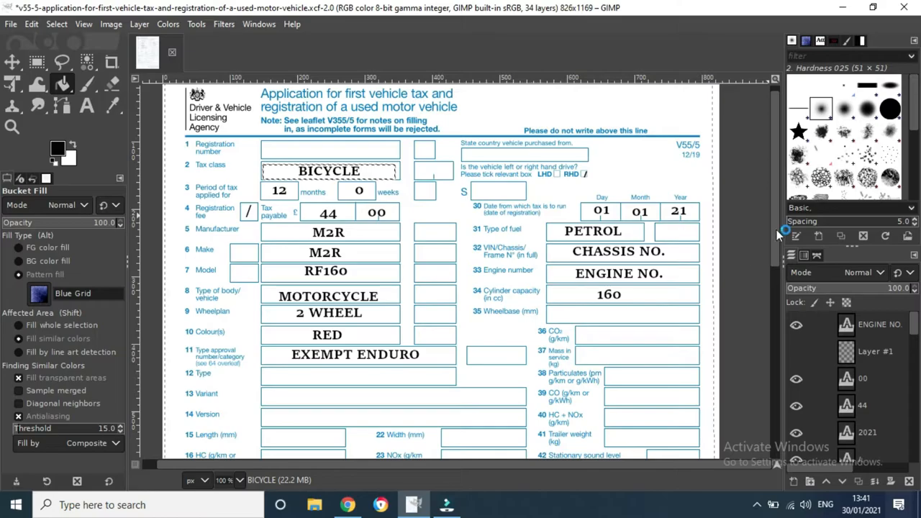
Step: Scroll the GIMP form down to sections 62–68: YOUR DETAILS, the exemption reason and mileage
{"action": "scroll", "scroll_direction": "down", "scroll_amount": 3}
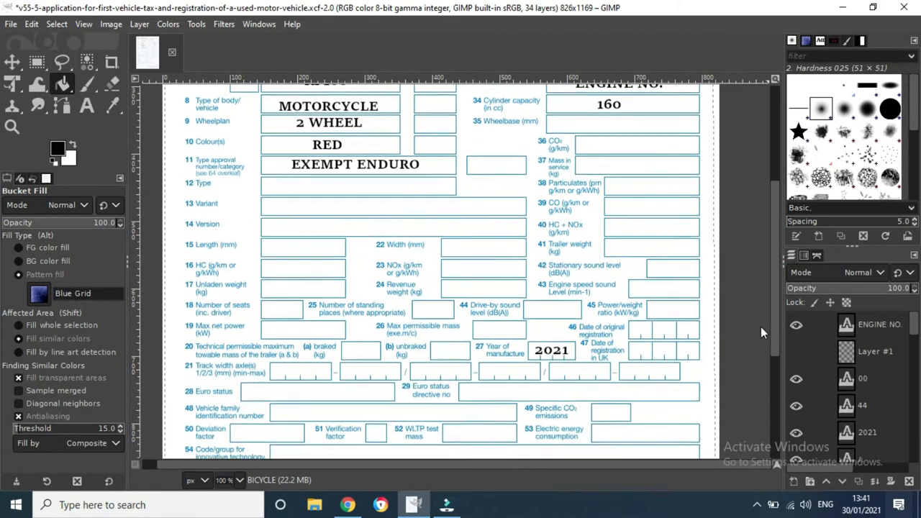
{"action": "scroll", "scroll_direction": "up", "scroll_amount": 3}
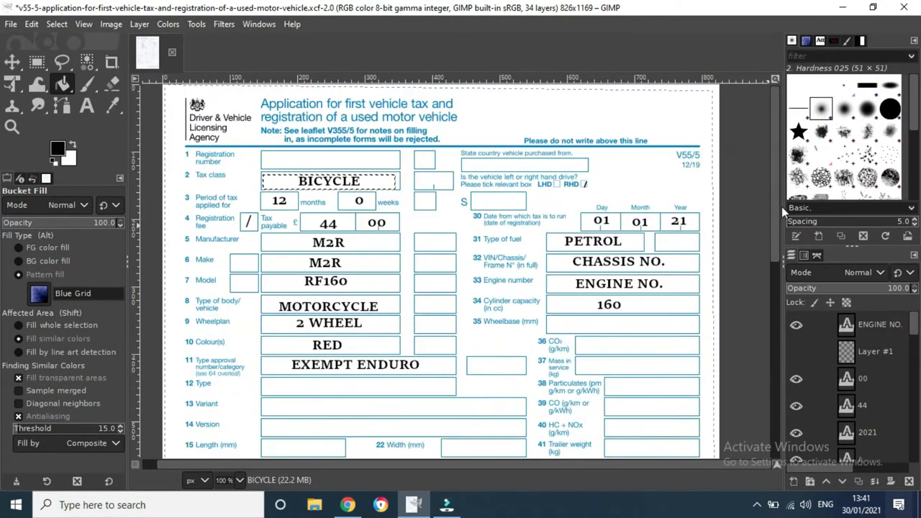
{"action": "scroll", "scroll_direction": "down", "scroll_amount": 3}
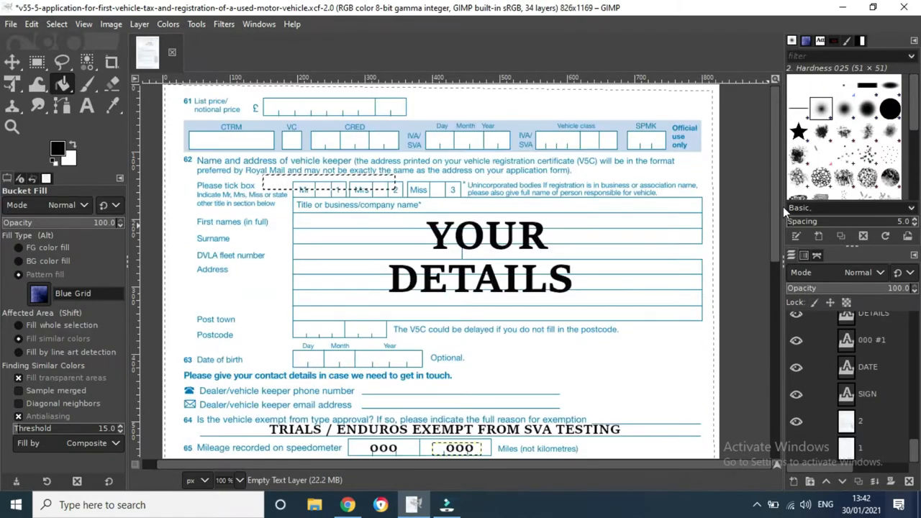
{"action": "mouse_move", "coordinate": [777, 182]}
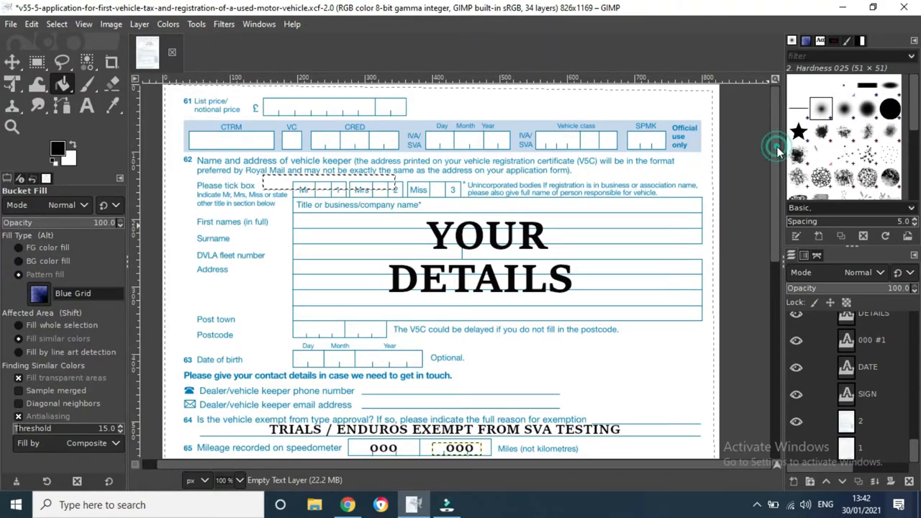
{"action": "scroll", "scroll_direction": "down", "scroll_amount": 3}
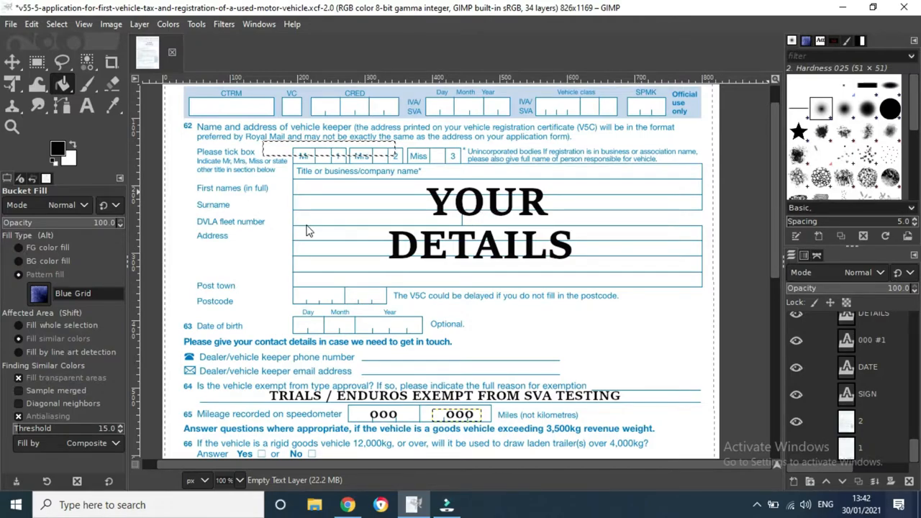
{"action": "mouse_move", "coordinate": [214, 237]}
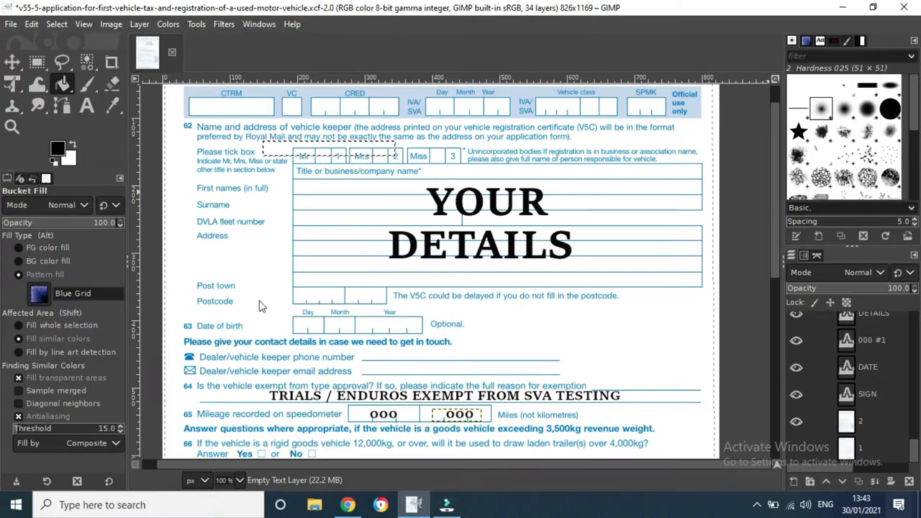
{"action": "mouse_move", "coordinate": [675, 289]}
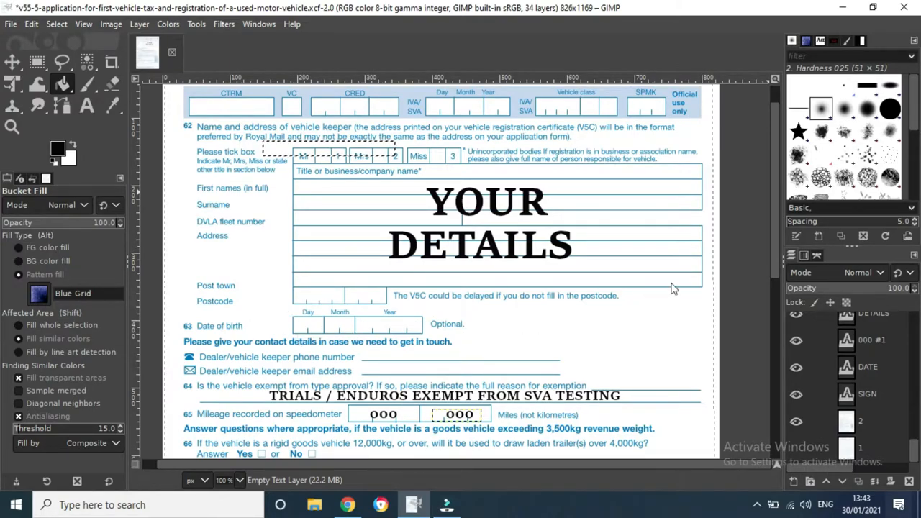
{"action": "mouse_move", "coordinate": [317, 333]}
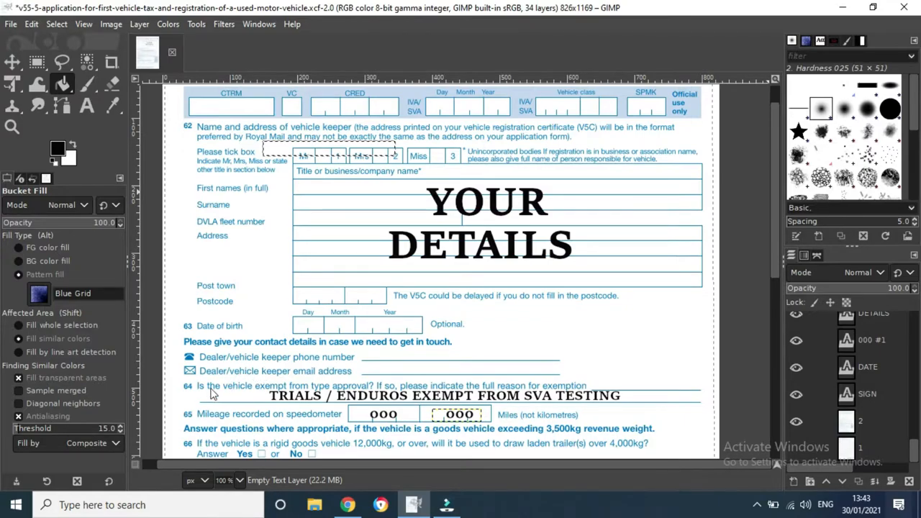
{"action": "mouse_move", "coordinate": [781, 225]}
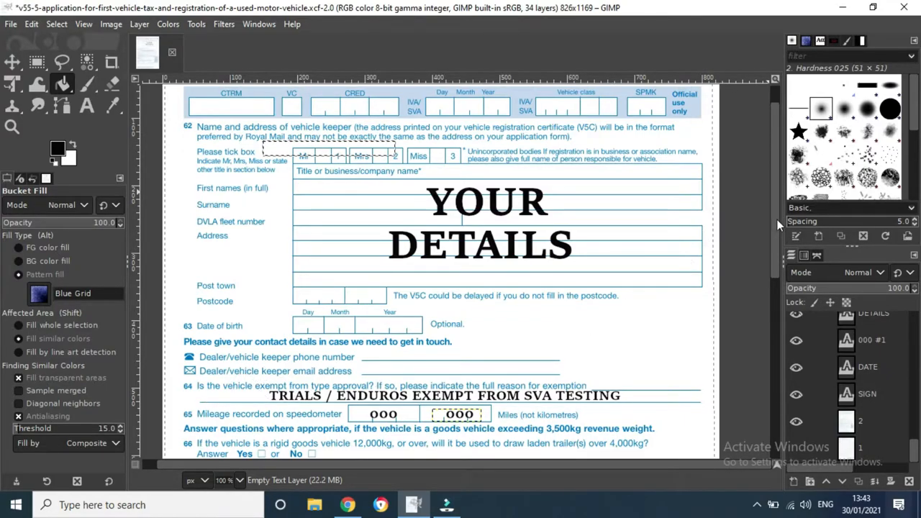
{"action": "scroll", "scroll_direction": "down", "scroll_amount": 3}
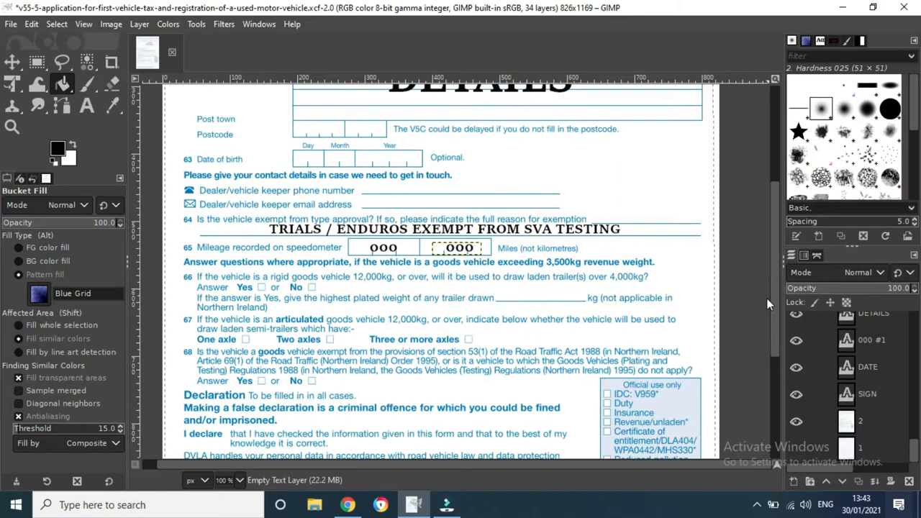
{"action": "mouse_move", "coordinate": [414, 236]}
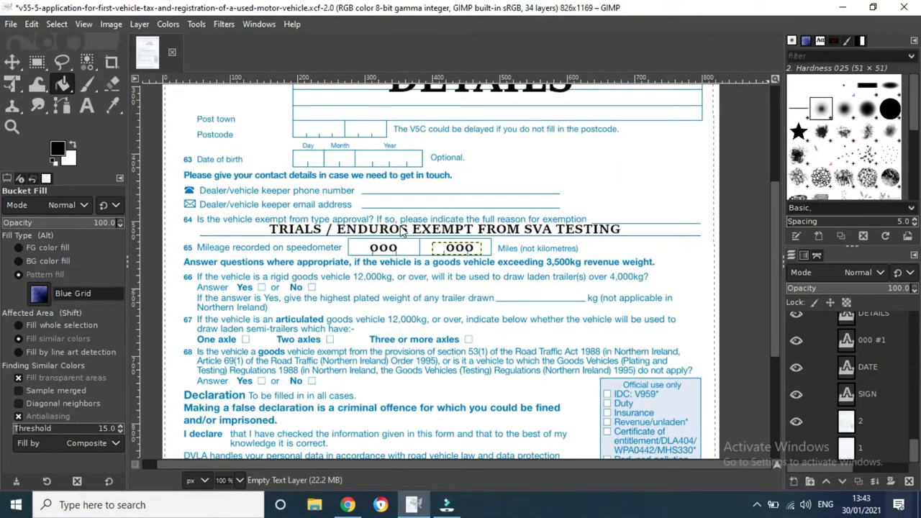
{"action": "mouse_move", "coordinate": [558, 237]}
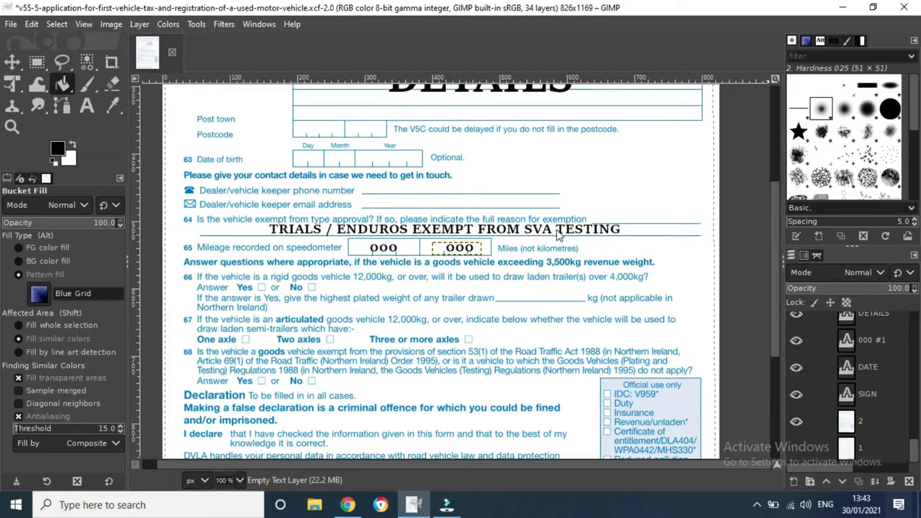
{"action": "mouse_move", "coordinate": [324, 248]}
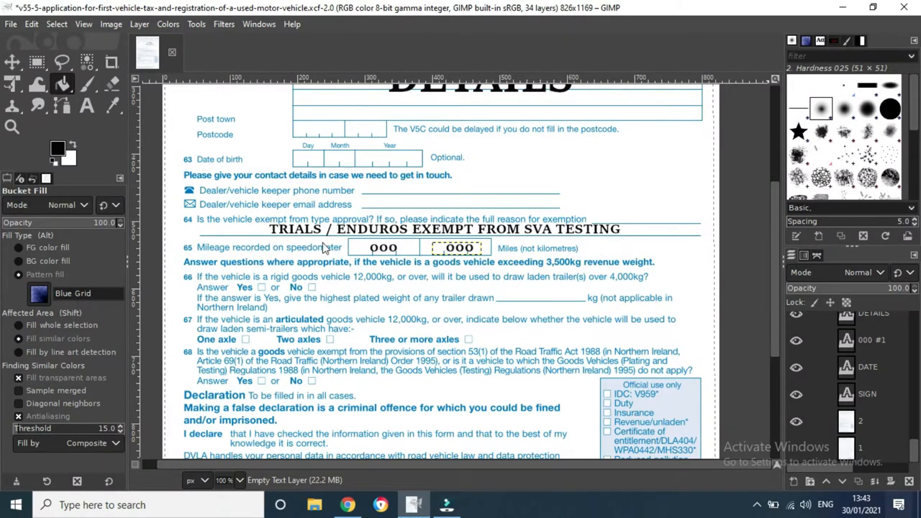
{"action": "mouse_move", "coordinate": [572, 251]}
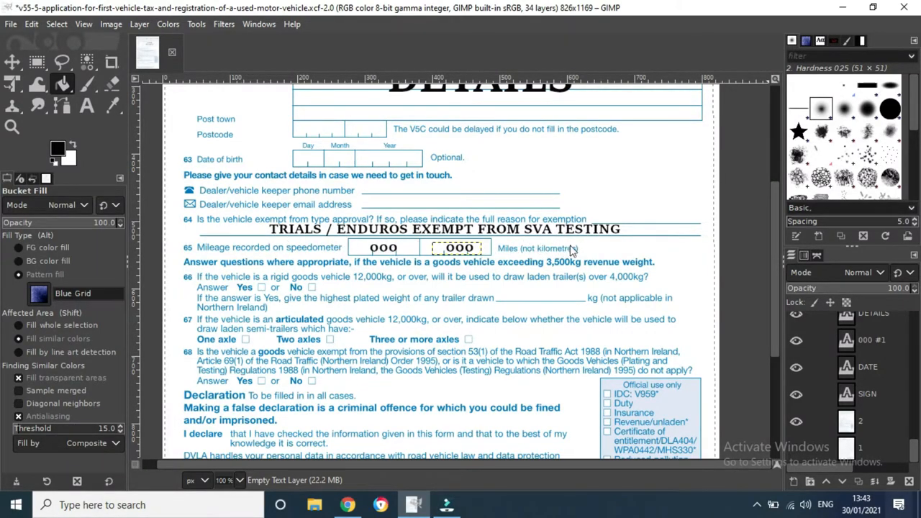
{"action": "mouse_move", "coordinate": [615, 245]}
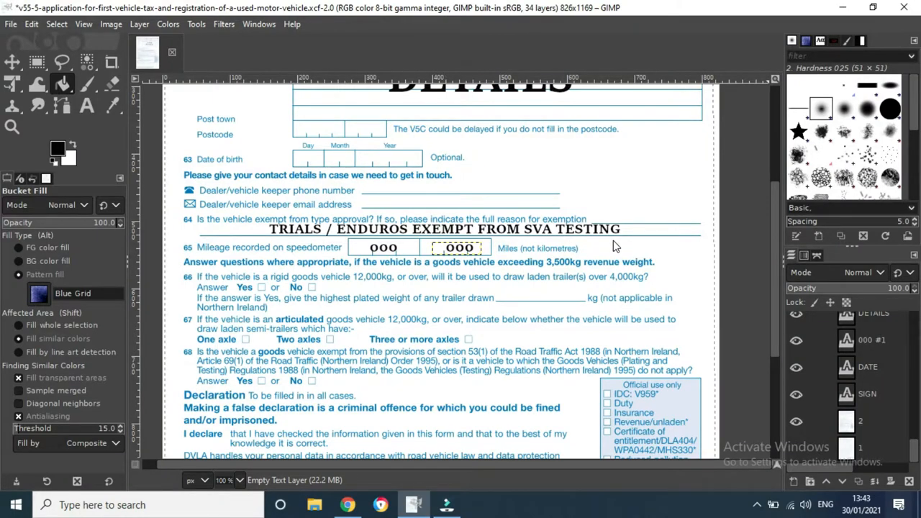
{"action": "mouse_move", "coordinate": [311, 263]}
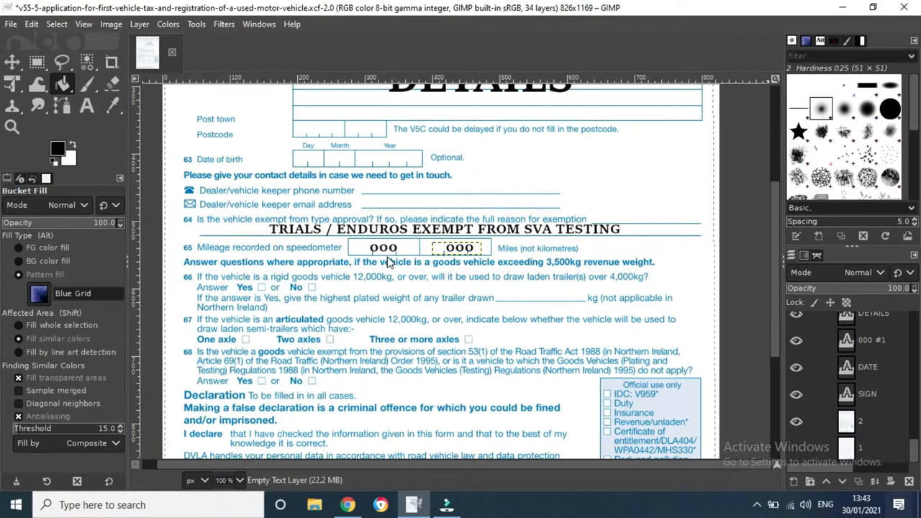
{"action": "mouse_move", "coordinate": [783, 230]}
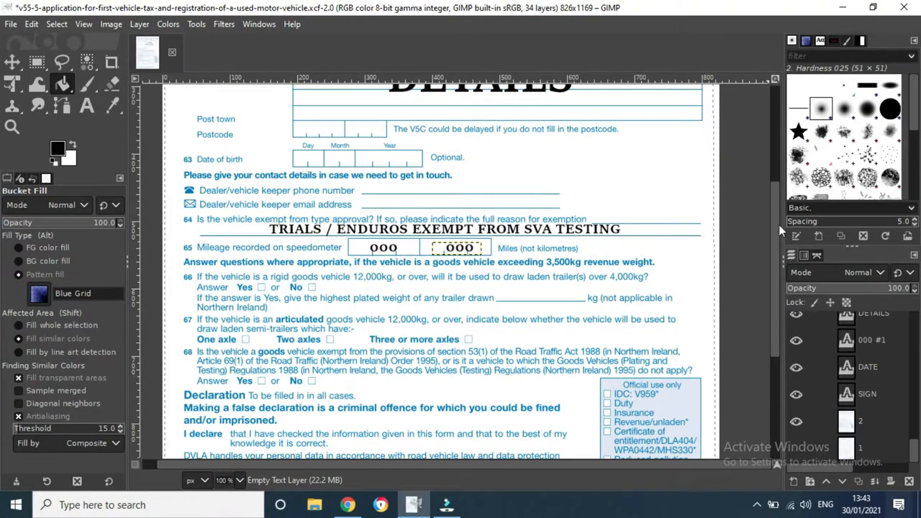
{"action": "scroll", "scroll_direction": "down", "scroll_amount": 3}
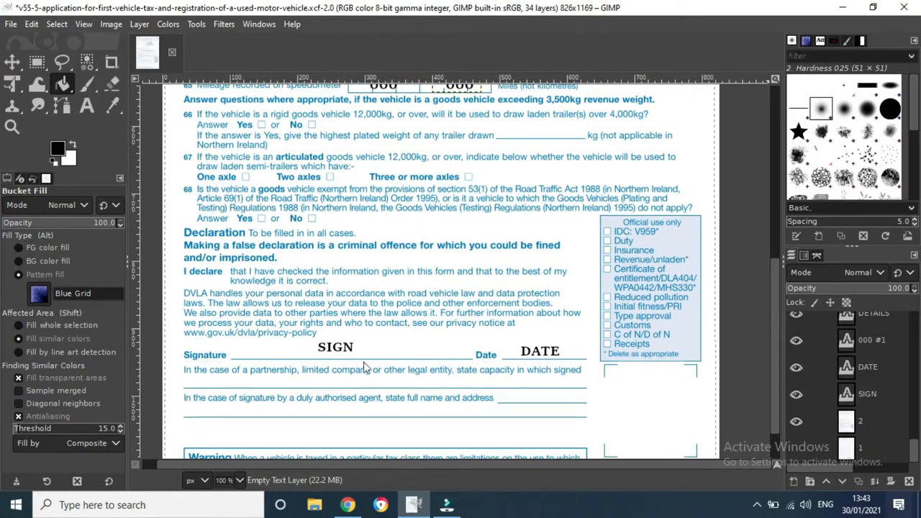
{"action": "mouse_move", "coordinate": [664, 397]}
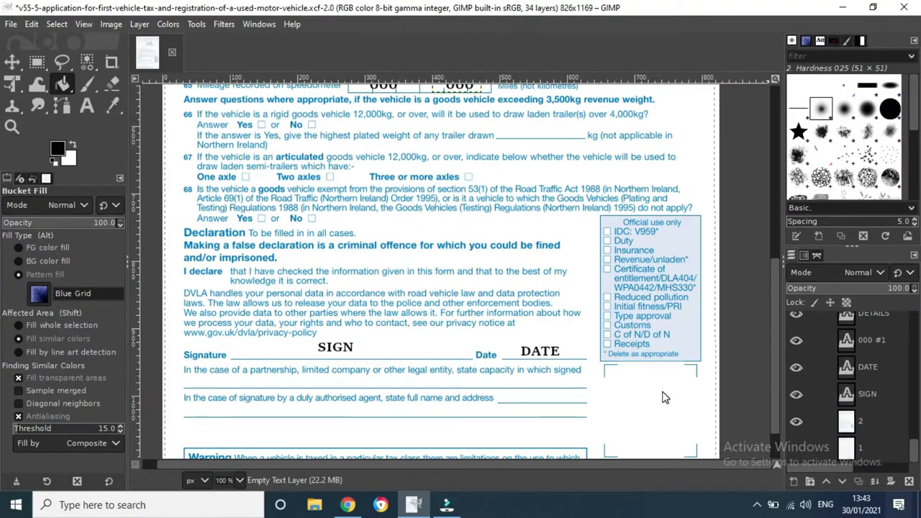
{"action": "mouse_move", "coordinate": [774, 363]}
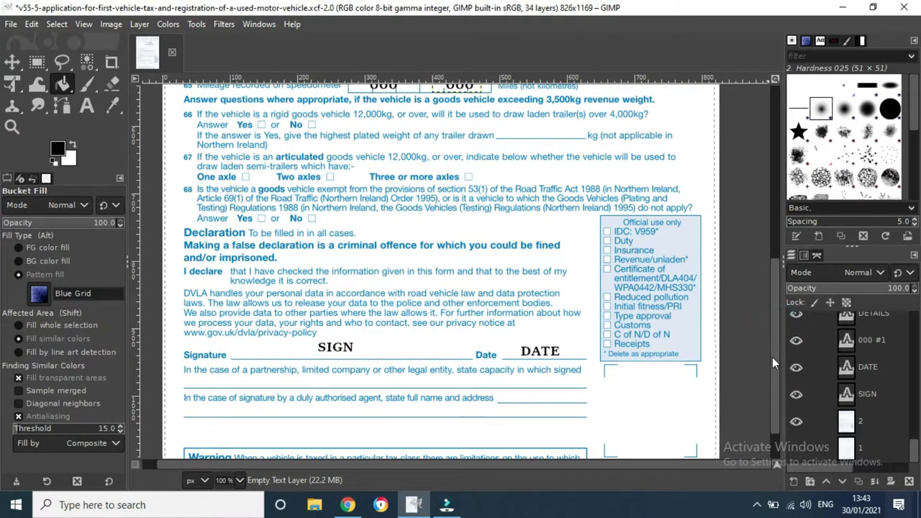
{"action": "scroll", "scroll_direction": "up", "scroll_amount": 3}
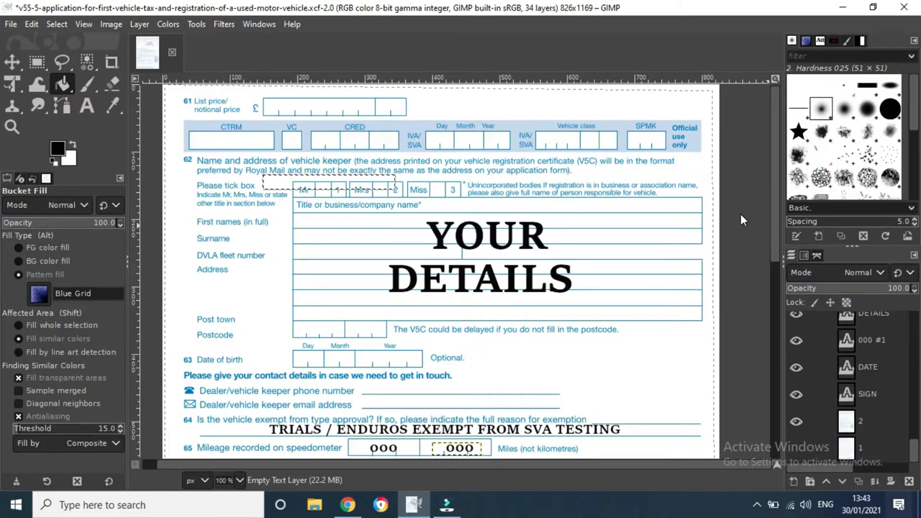
{"action": "left_click", "coordinate": [479, 505]}
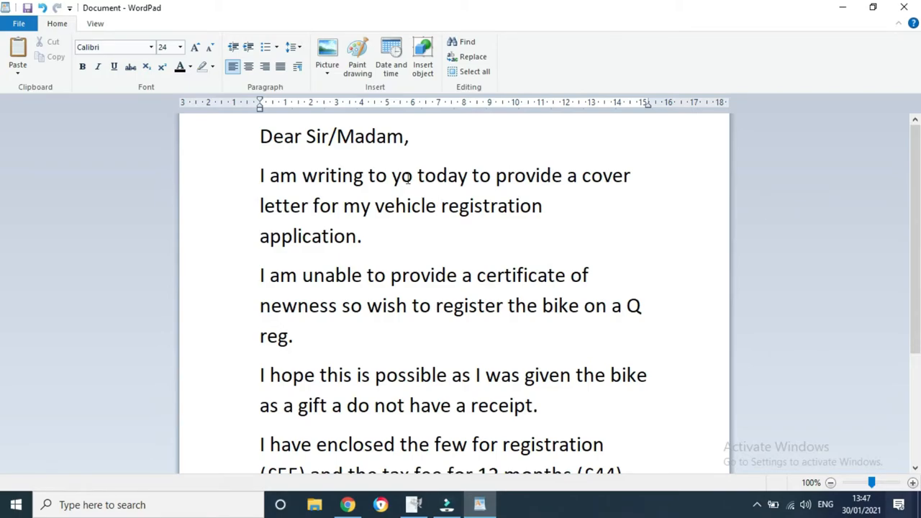
Step: Add the missing 'u' to make 'you', then review the letter down to 'Kind Regards, Darren'
{"action": "type", "text": "u"}
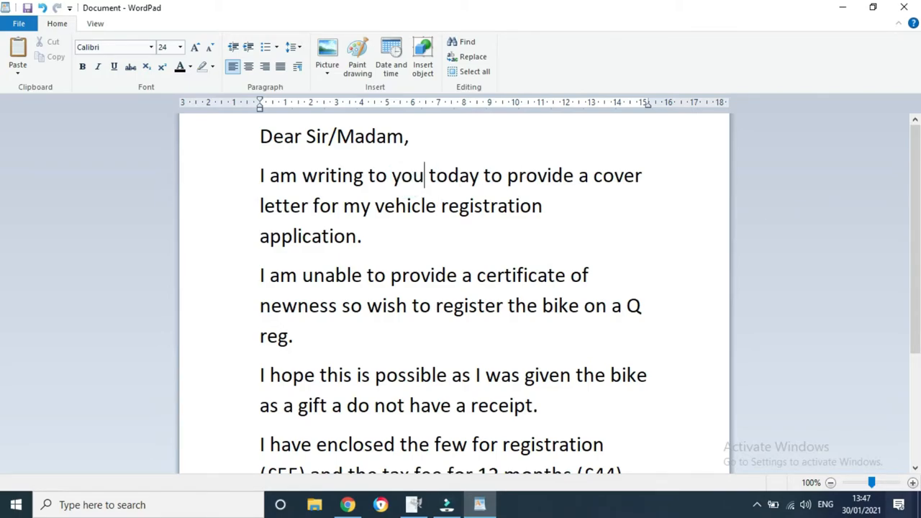
{"action": "mouse_move", "coordinate": [710, 223]}
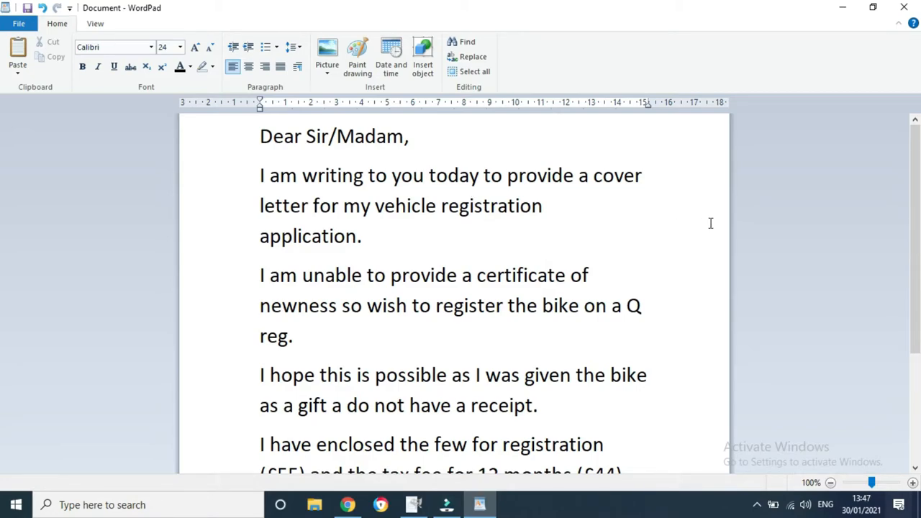
{"action": "scroll", "scroll_direction": "down", "scroll_amount": 3}
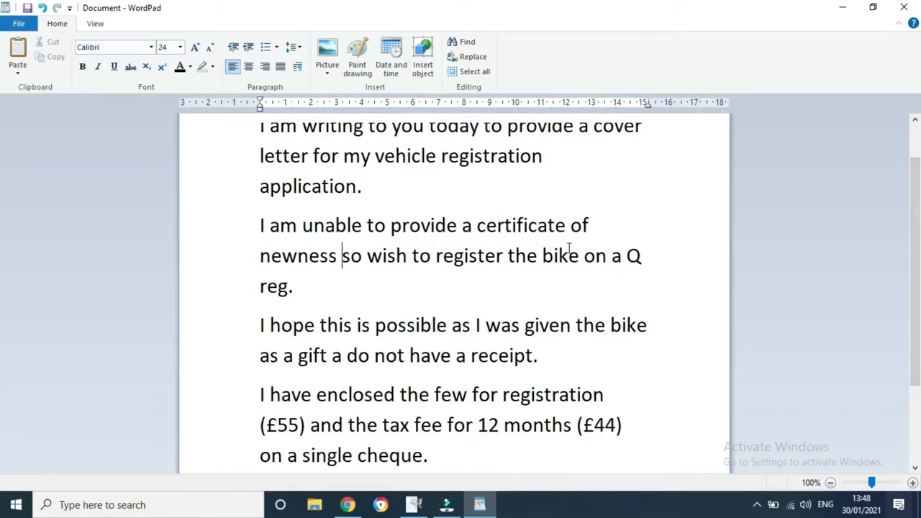
{"action": "mouse_move", "coordinate": [775, 232]}
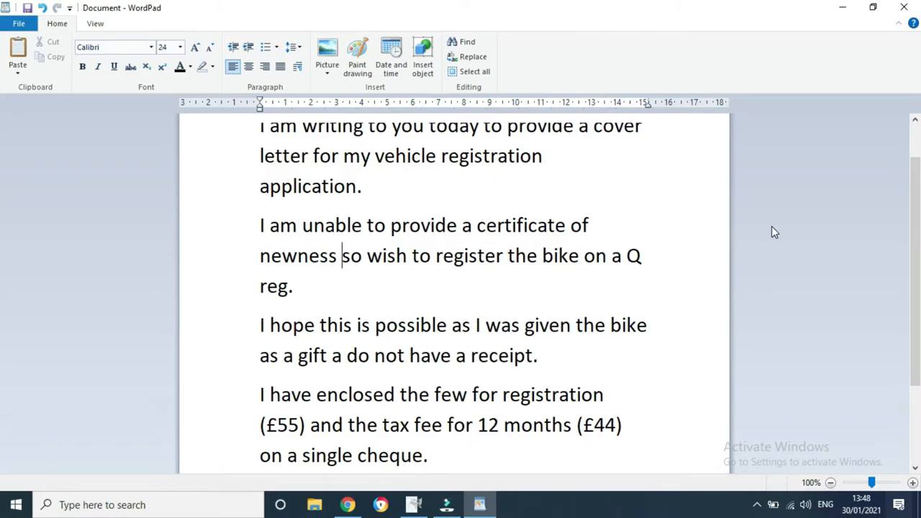
{"action": "scroll", "scroll_direction": "down", "scroll_amount": 3}
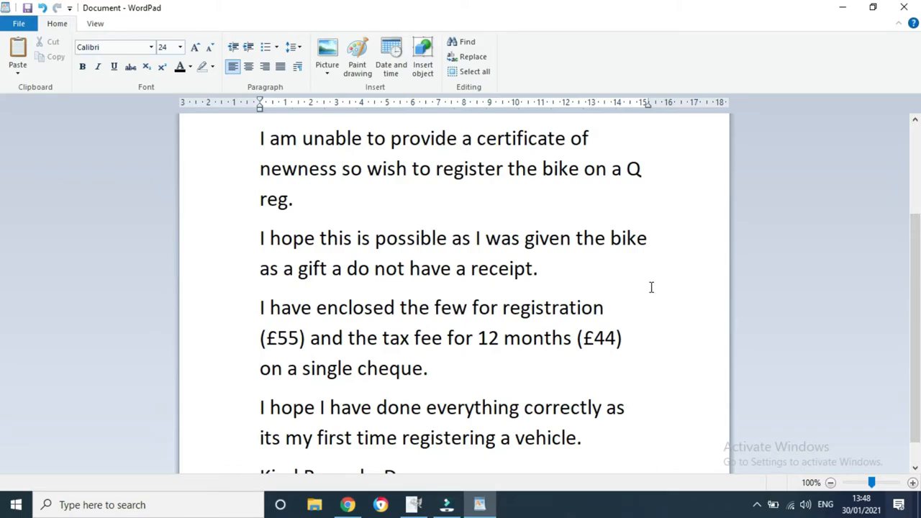
{"action": "left_click", "coordinate": [343, 168]}
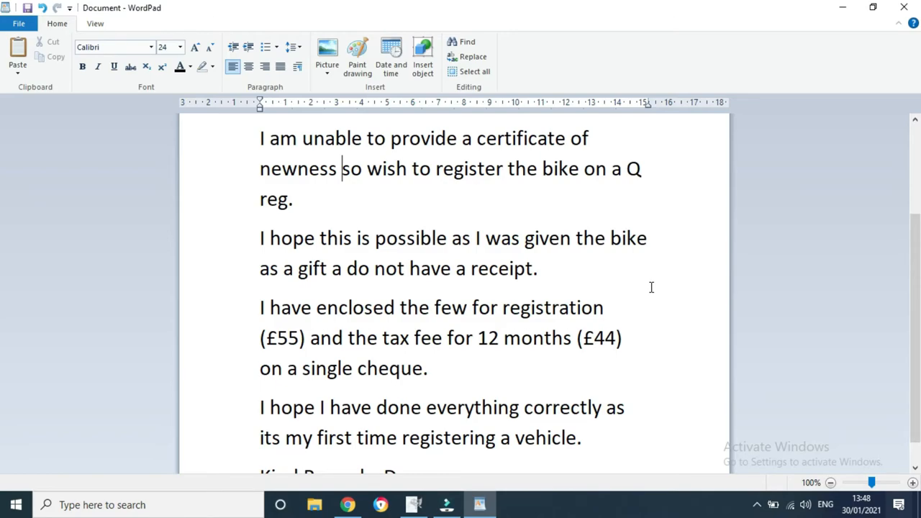
{"action": "scroll", "scroll_direction": "down", "scroll_amount": 3}
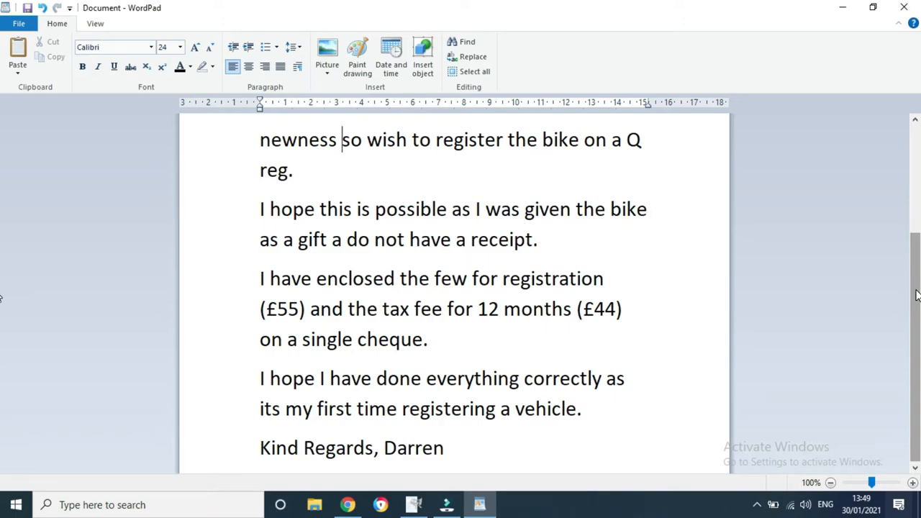
{"action": "mouse_move", "coordinate": [496, 234]}
{"action": "type", "text": "e"}
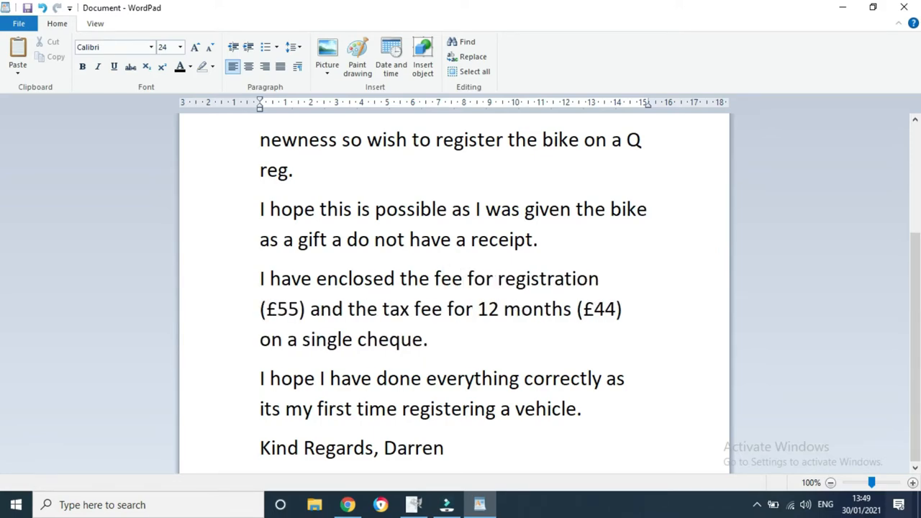
Step: Change 'few' to 'fee' in the fourth paragraph and proofread back to 'Dear Sir/Madam'
{"action": "left_click", "coordinate": [461, 279]}
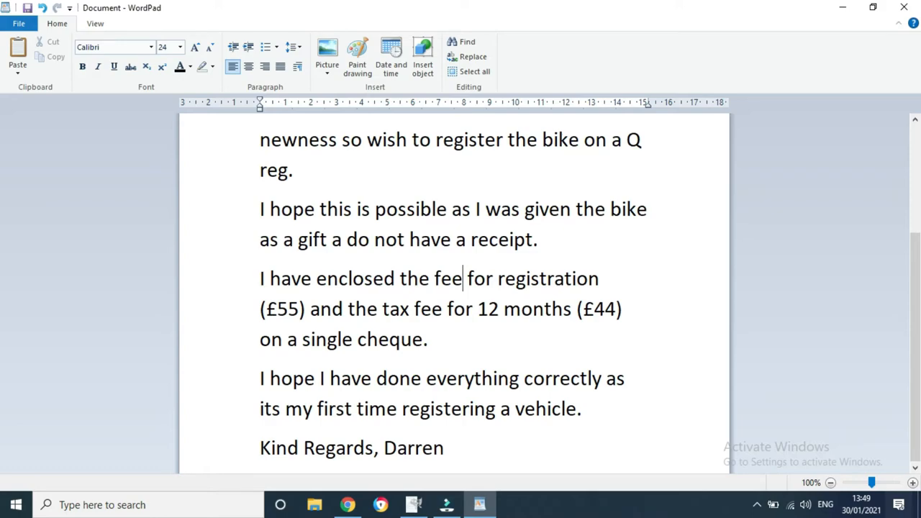
{"action": "mouse_move", "coordinate": [786, 160]}
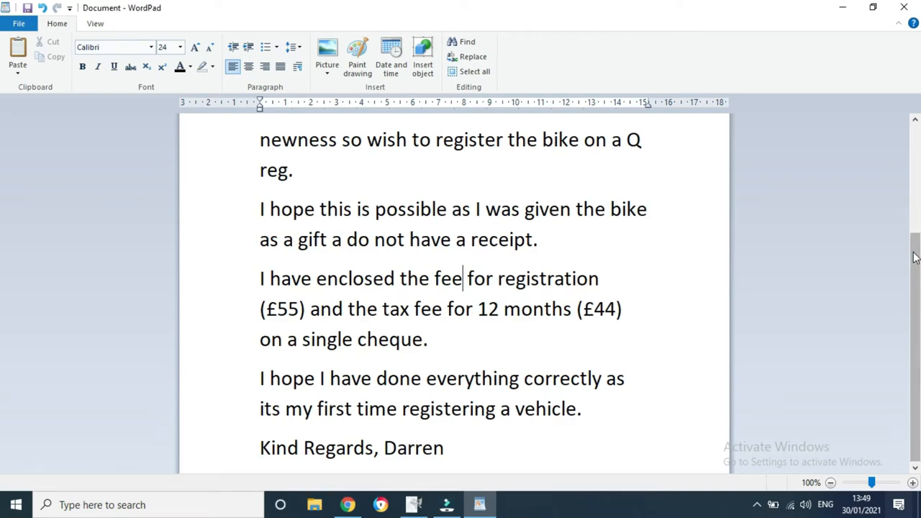
{"action": "mouse_move", "coordinate": [350, 334]}
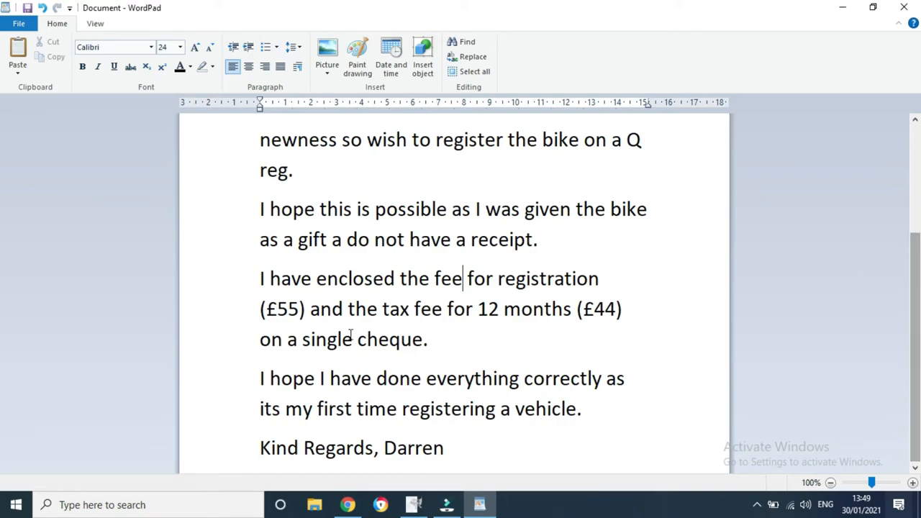
{"action": "mouse_move", "coordinate": [915, 308]}
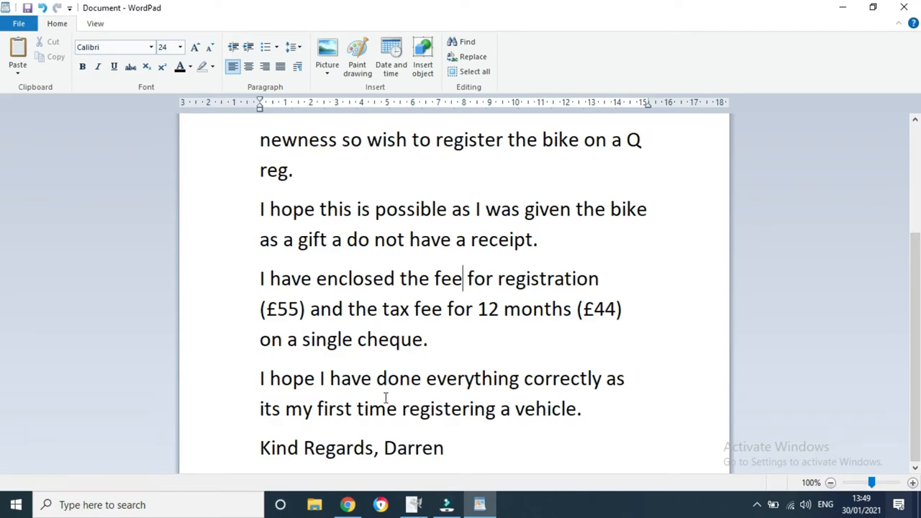
{"action": "mouse_move", "coordinate": [482, 425]}
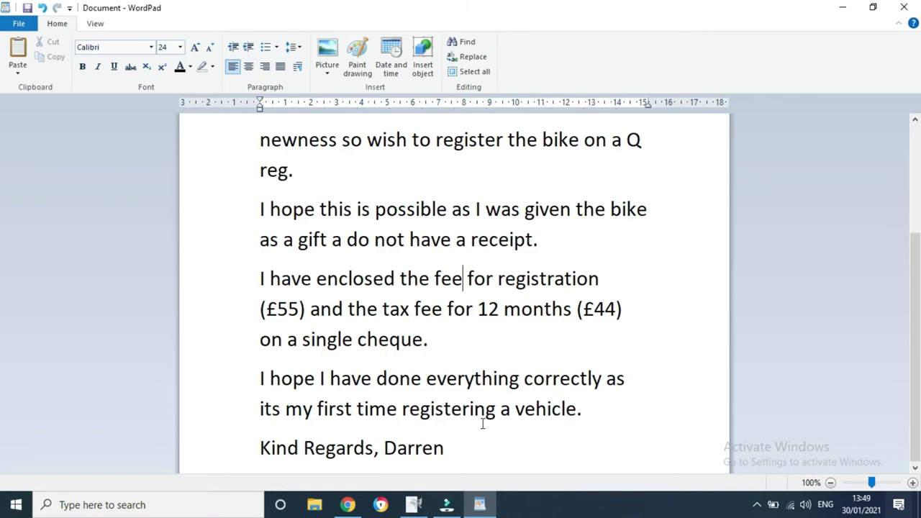
{"action": "scroll", "scroll_direction": "up", "scroll_amount": 3}
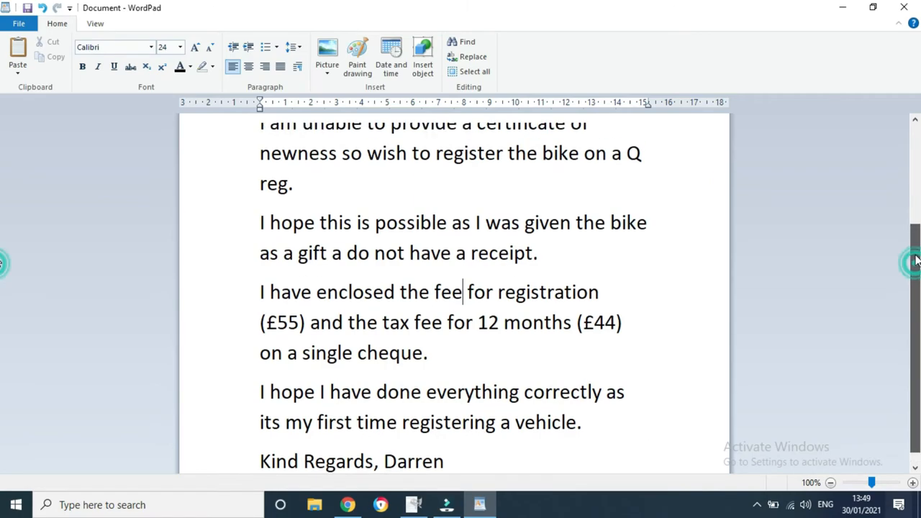
{"action": "scroll", "scroll_direction": "down", "scroll_amount": 3}
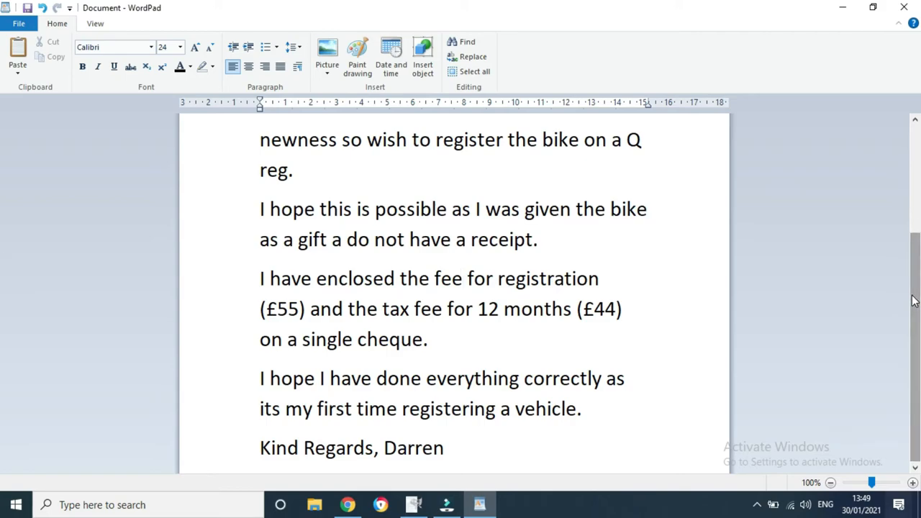
{"action": "scroll", "scroll_direction": "up", "scroll_amount": 3}
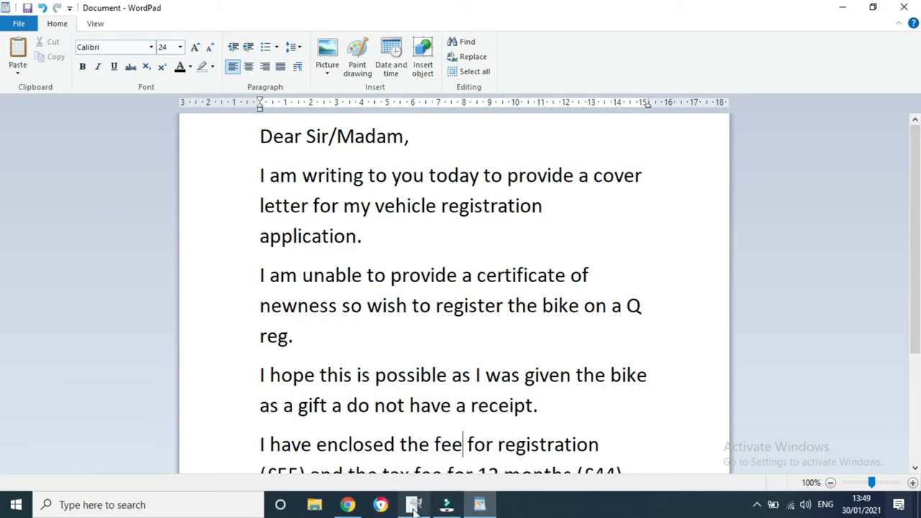
Step: Bring the GIMP V55/5 form forward and scroll through its lower sections to the declaration
{"action": "left_click", "coordinate": [414, 504]}
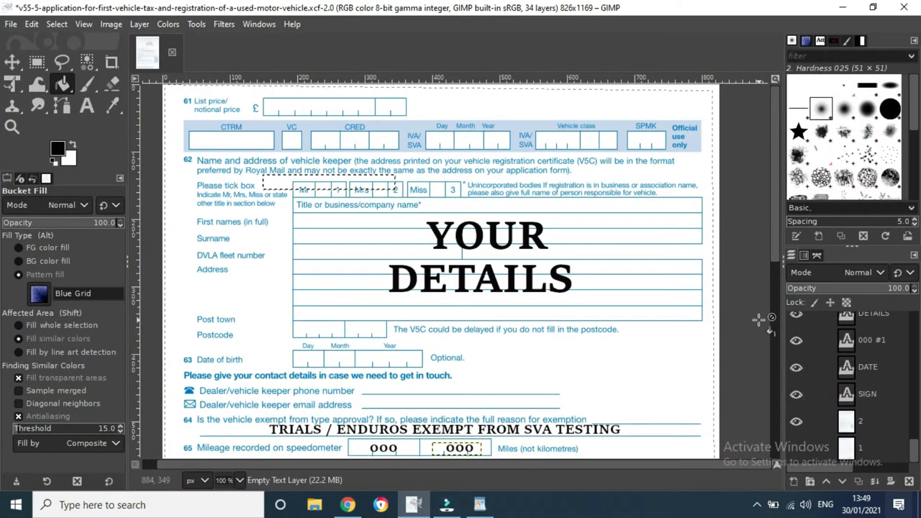
{"action": "scroll", "scroll_direction": "down", "scroll_amount": 3}
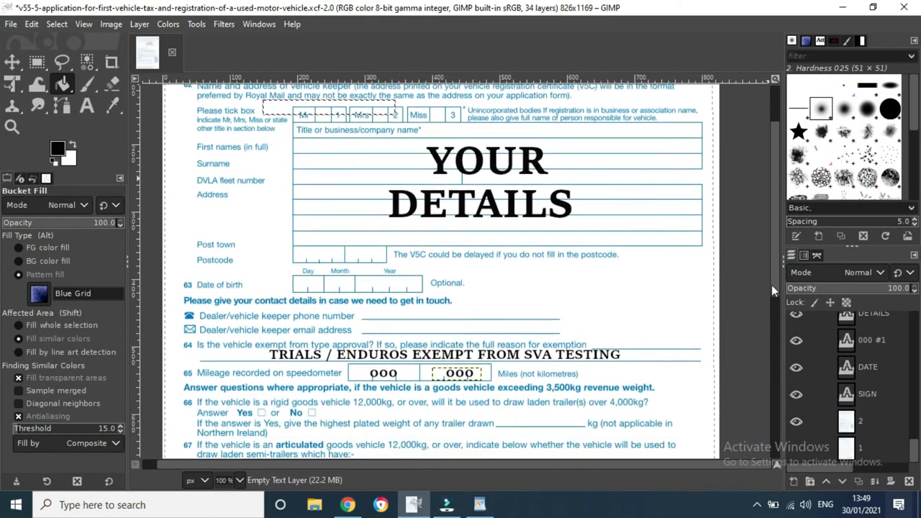
{"action": "scroll", "scroll_direction": "down", "scroll_amount": 3}
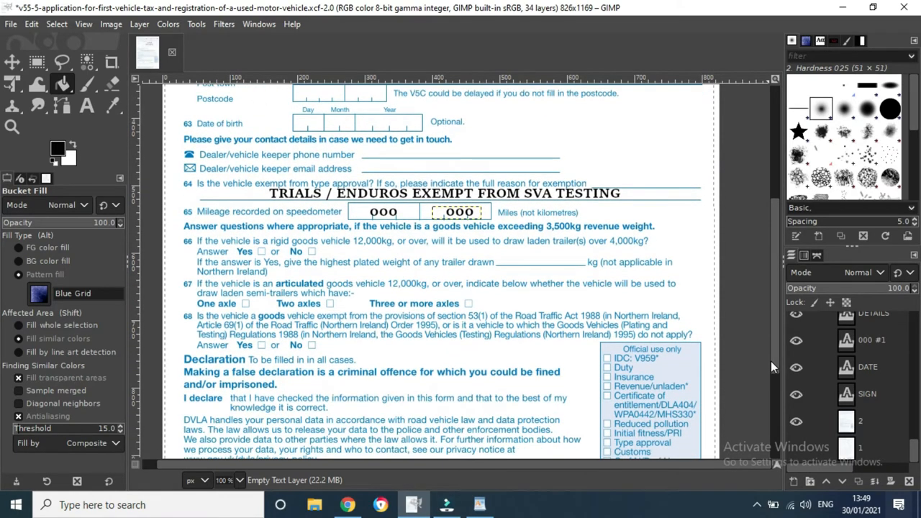
{"action": "scroll", "scroll_direction": "down", "scroll_amount": 3}
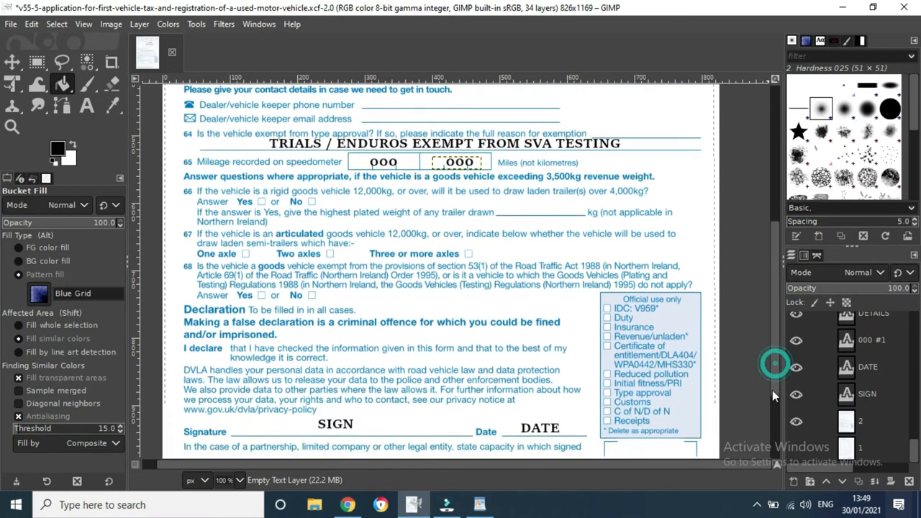
{"action": "scroll", "scroll_direction": "up", "scroll_amount": 3}
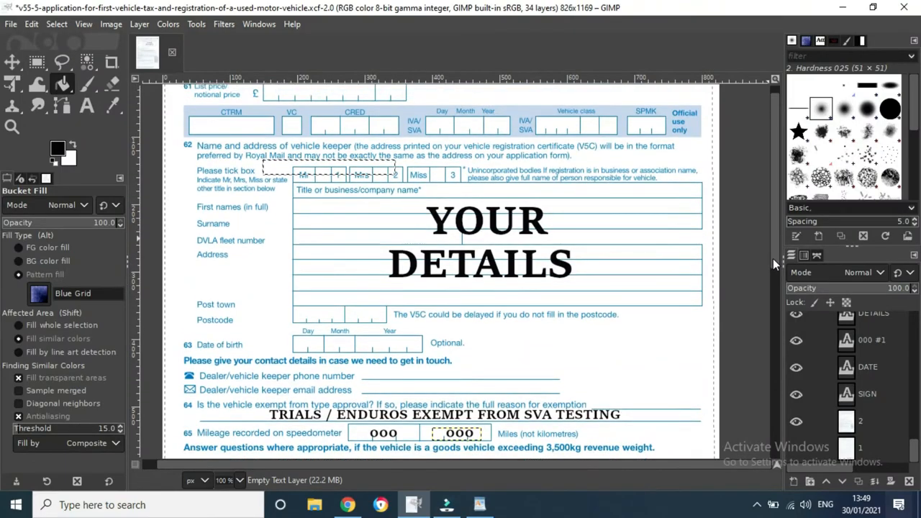
{"action": "scroll", "scroll_direction": "up", "scroll_amount": 3}
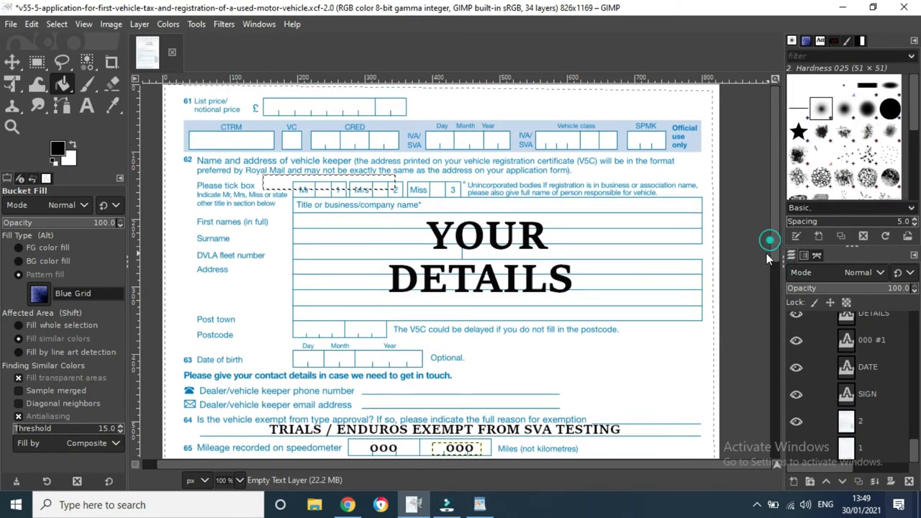
{"action": "scroll", "scroll_direction": "down", "scroll_amount": 3}
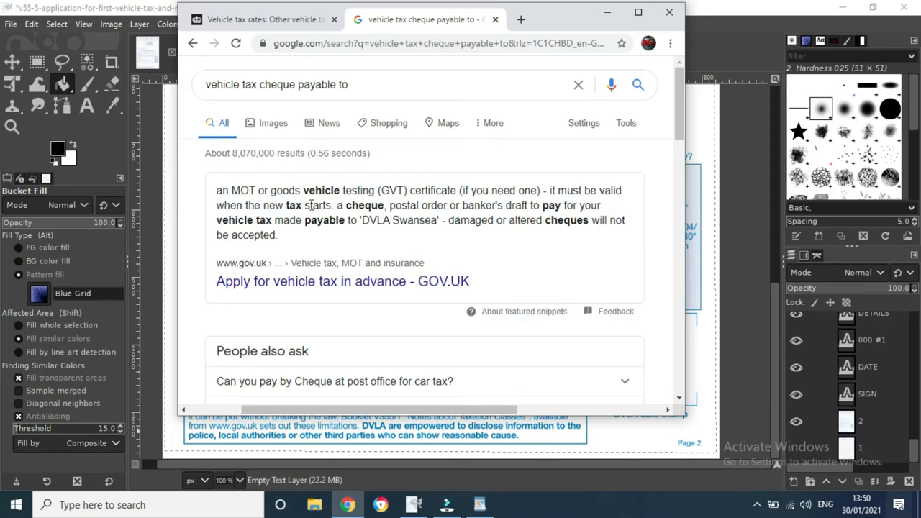
{"action": "mouse_move", "coordinate": [684, 111]}
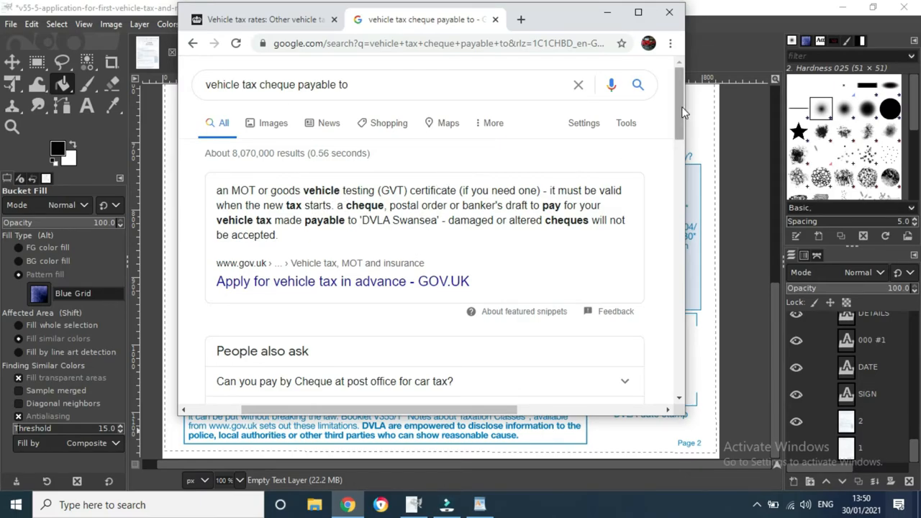
Step: Scroll the 'vehicle tax cheque payable to' results, ending at the 'DVLA Swansea' snippet
{"action": "scroll", "scroll_direction": "down", "scroll_amount": 3}
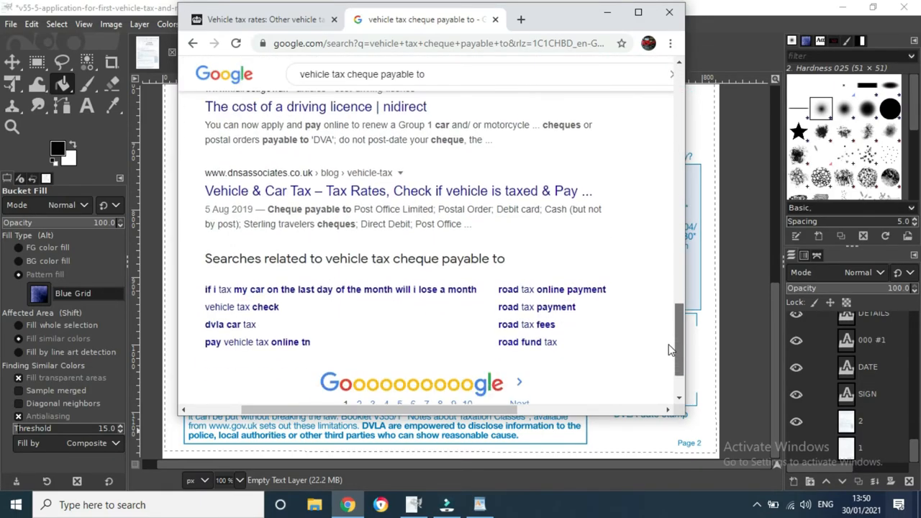
{"action": "scroll", "scroll_direction": "up", "scroll_amount": 3}
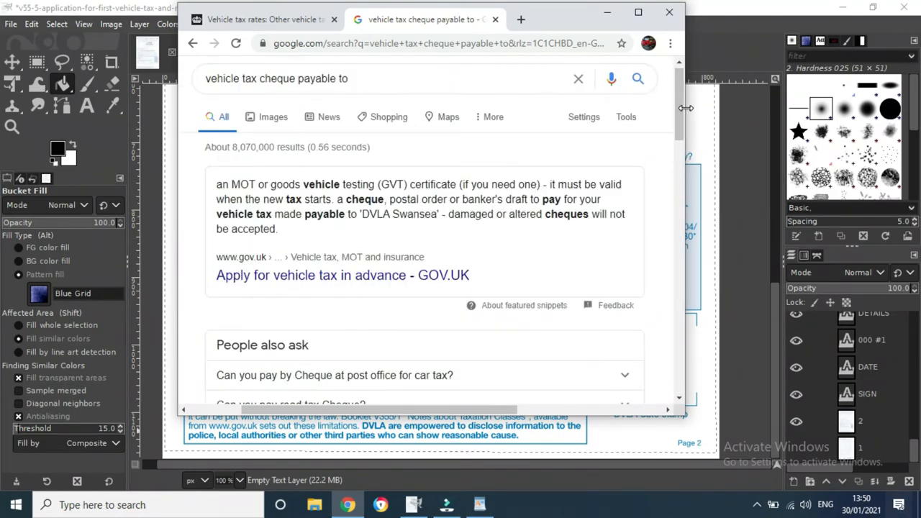